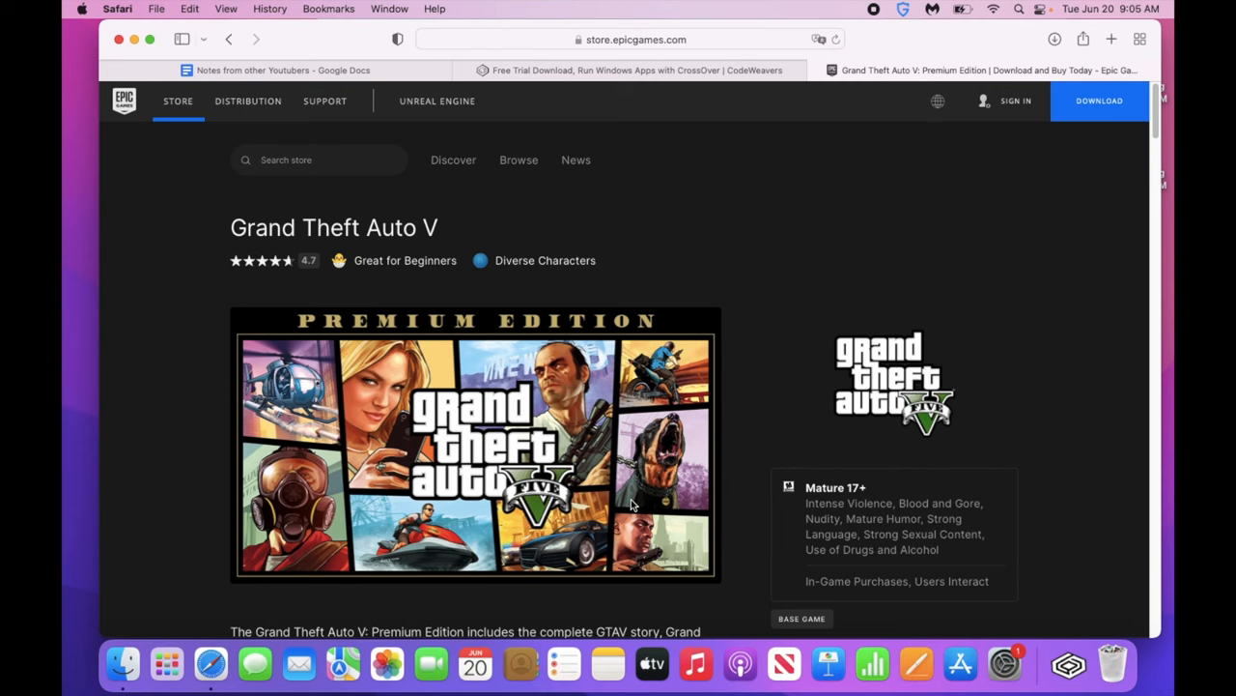
pyautogui.moveTo(736, 371)
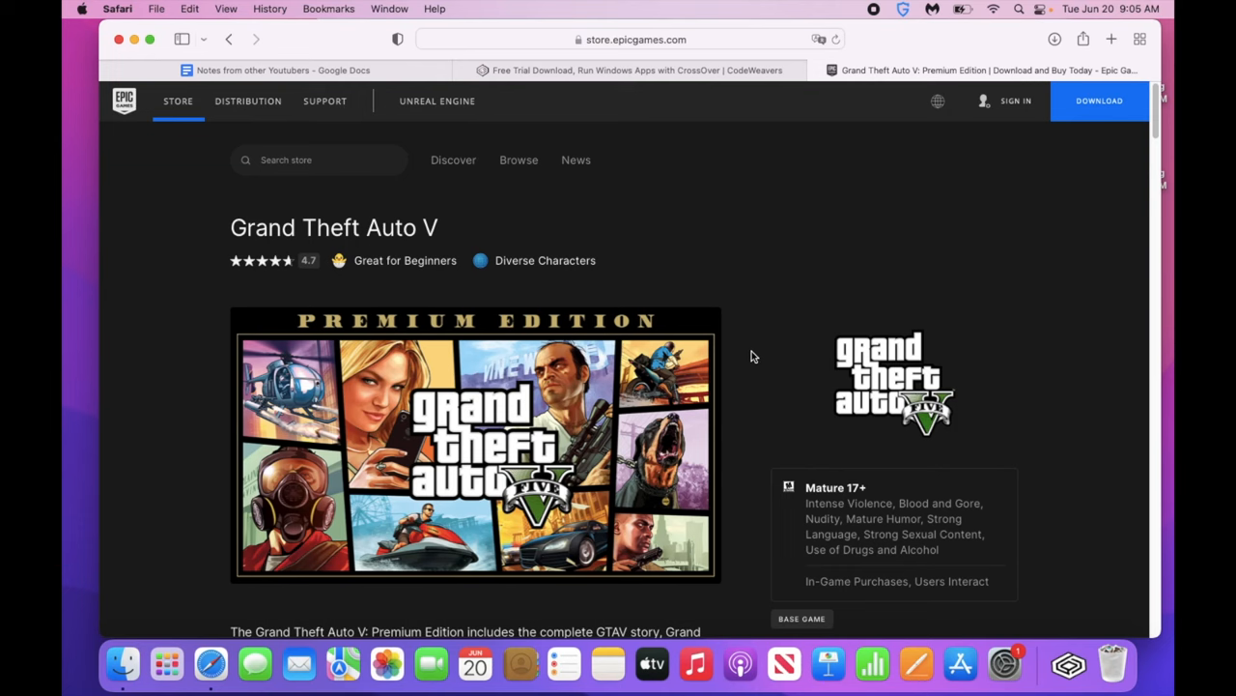
pyautogui.moveTo(838, 87)
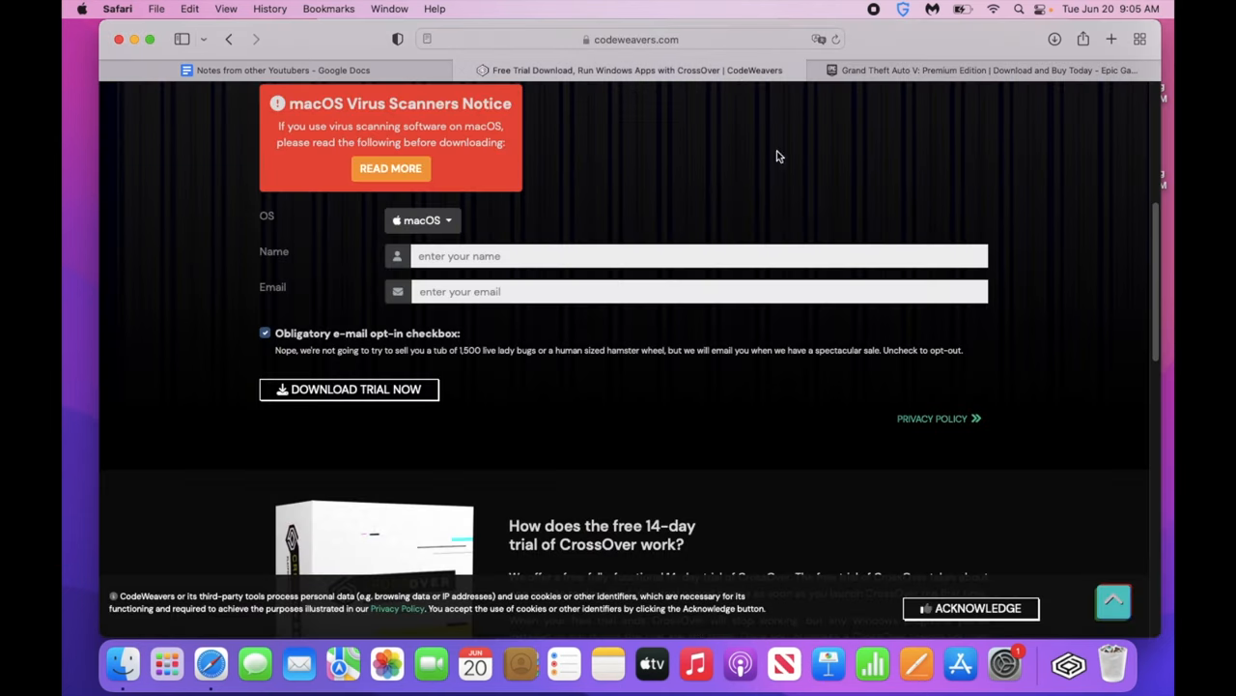
# - Scroll up the CrossOver trial page to its download headline and video
pyautogui.scroll(3)
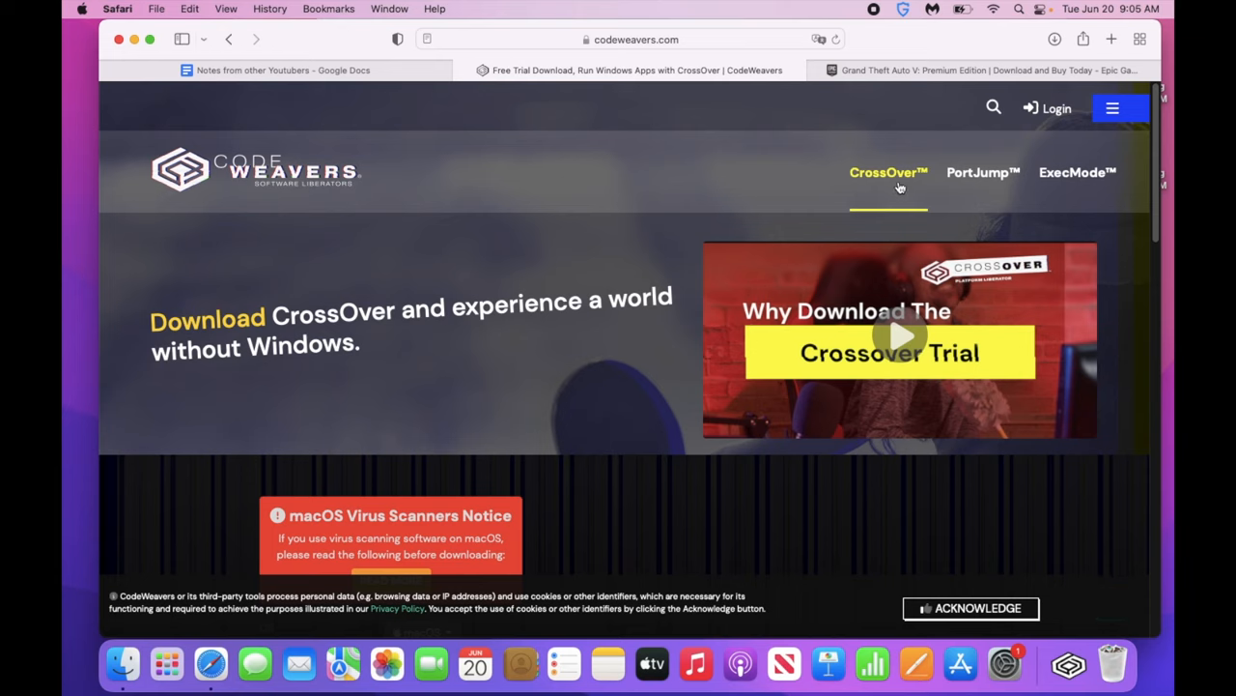
pyautogui.moveTo(255, 200)
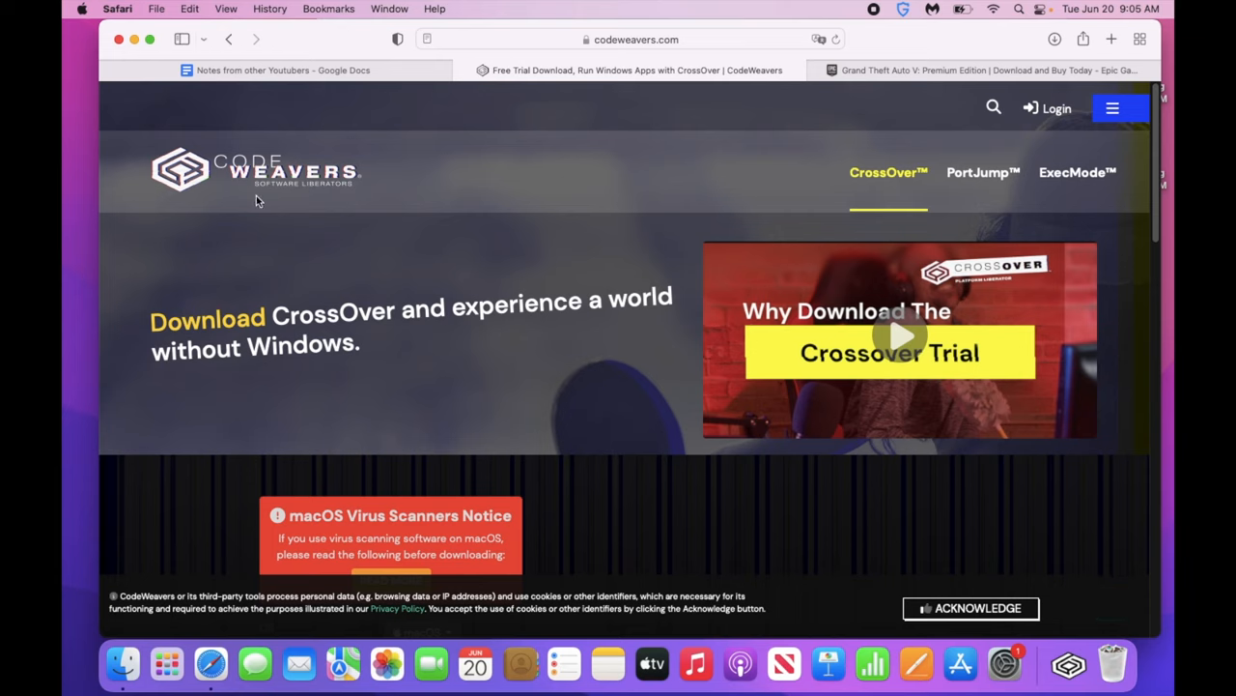
pyautogui.moveTo(325, 218)
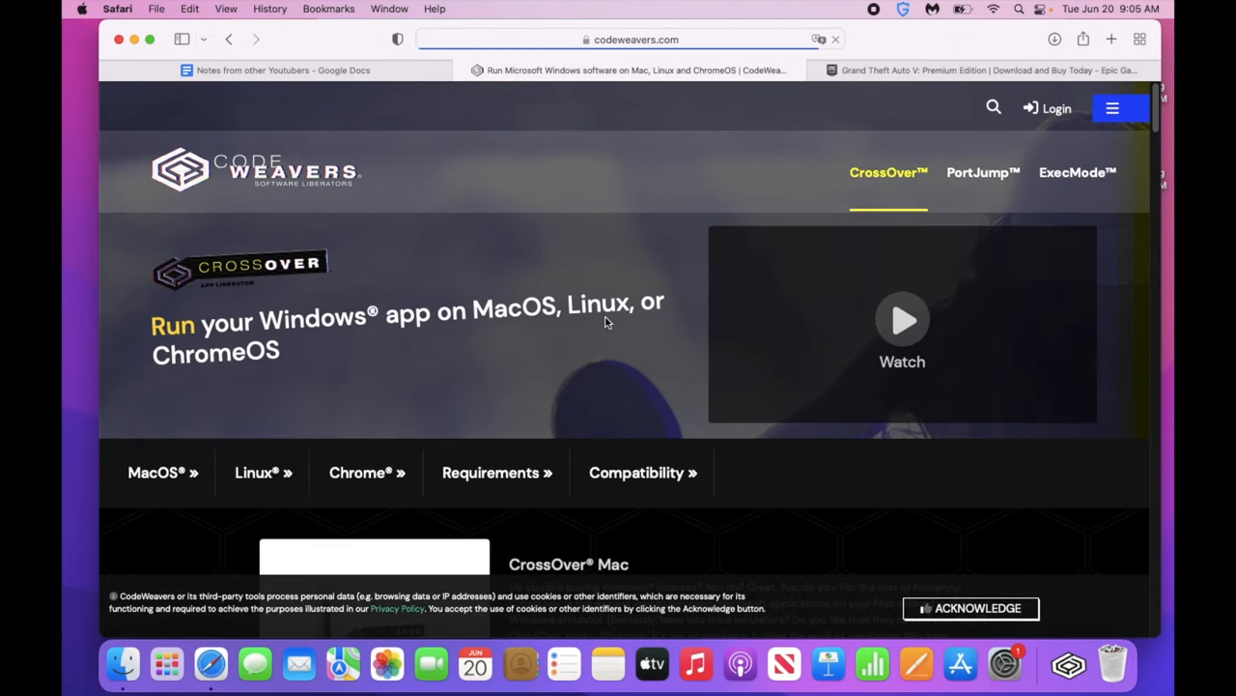
# - Read the CrossOver Mac paragraph on supported software, then open the FREE TRIAL download page
pyautogui.scroll(-3)
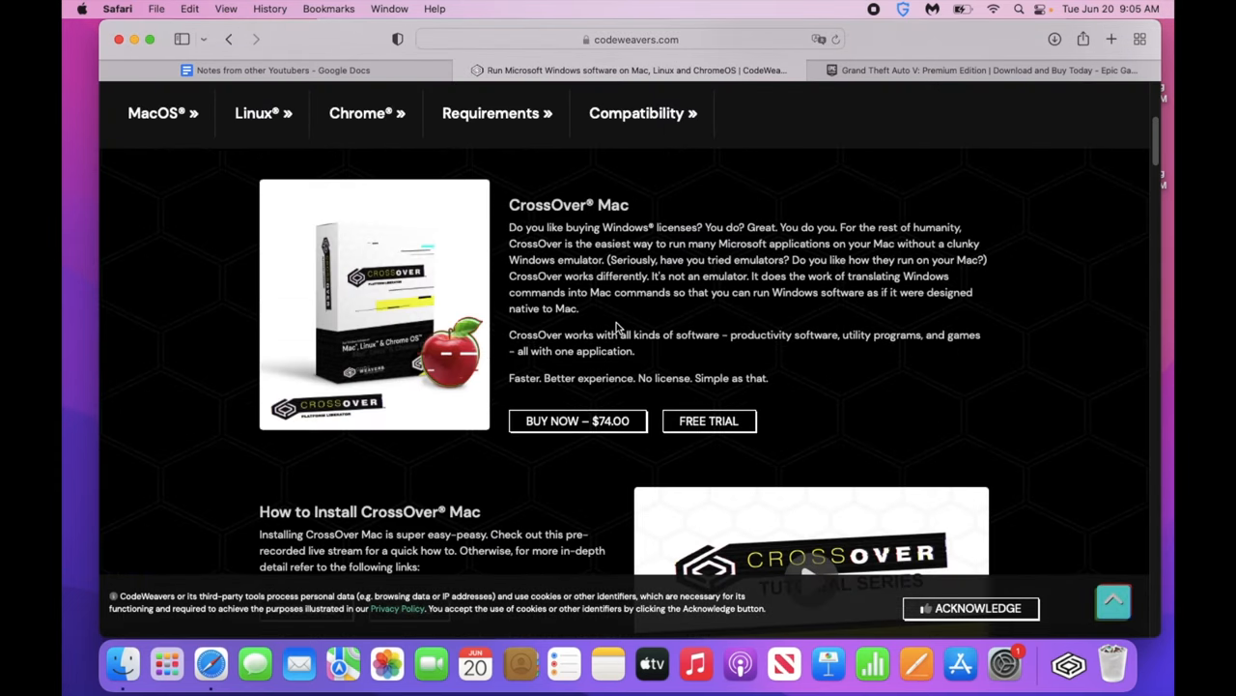
pyautogui.moveTo(577, 421)
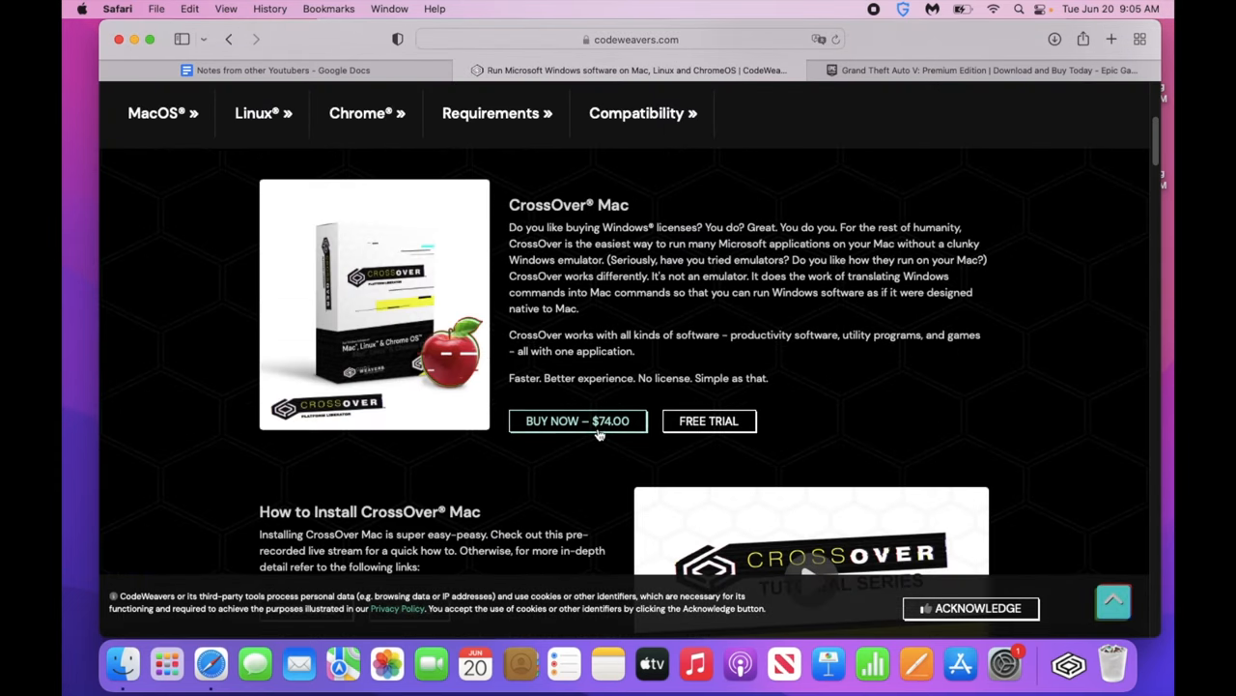
pyautogui.moveTo(709, 421)
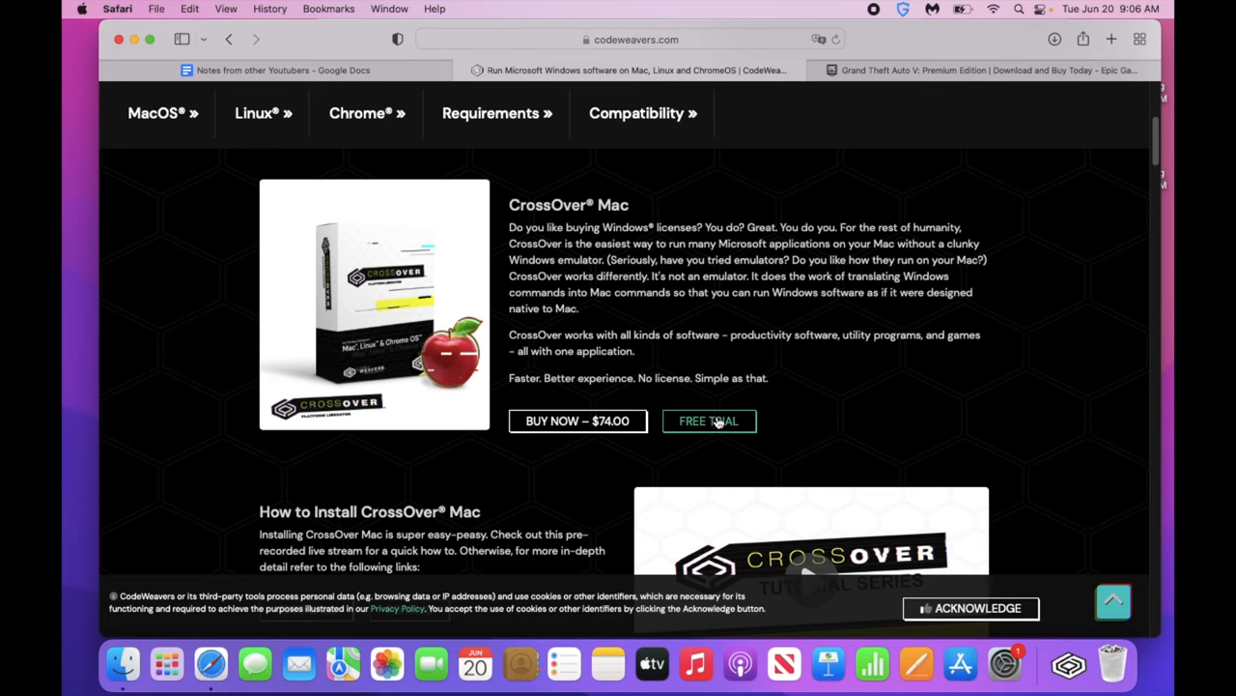
pyautogui.moveTo(638, 143)
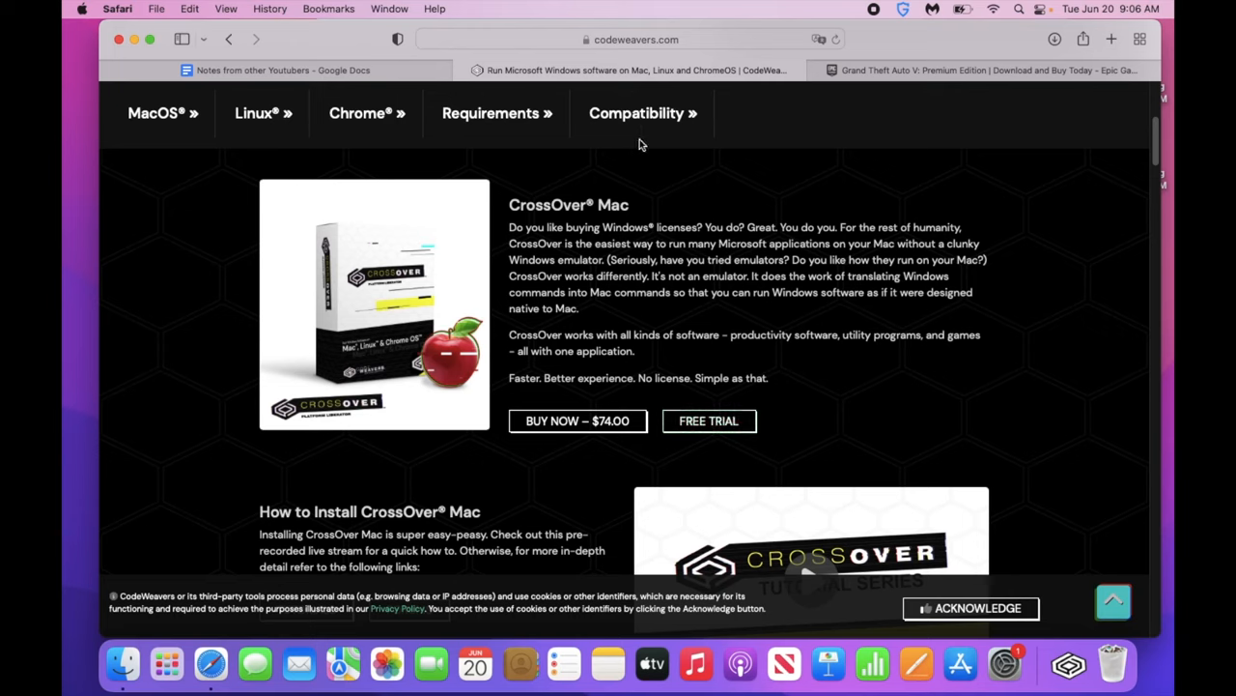
pyautogui.moveTo(414, 325)
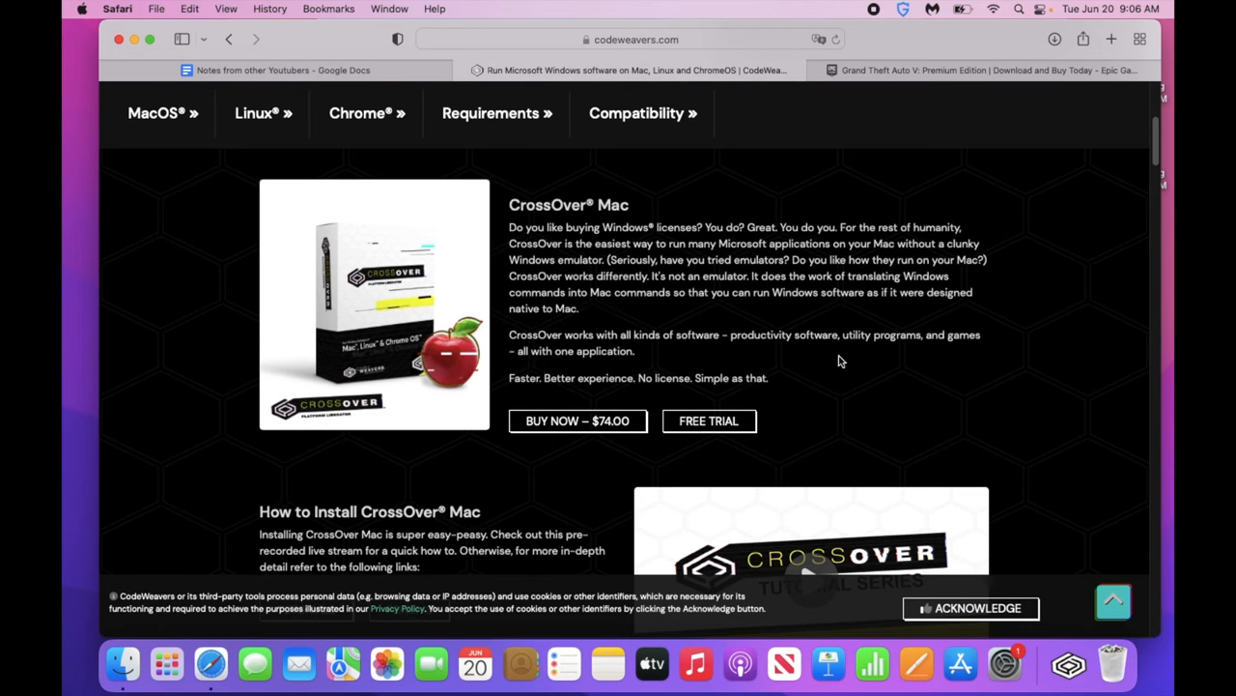
pyautogui.scroll(-3)
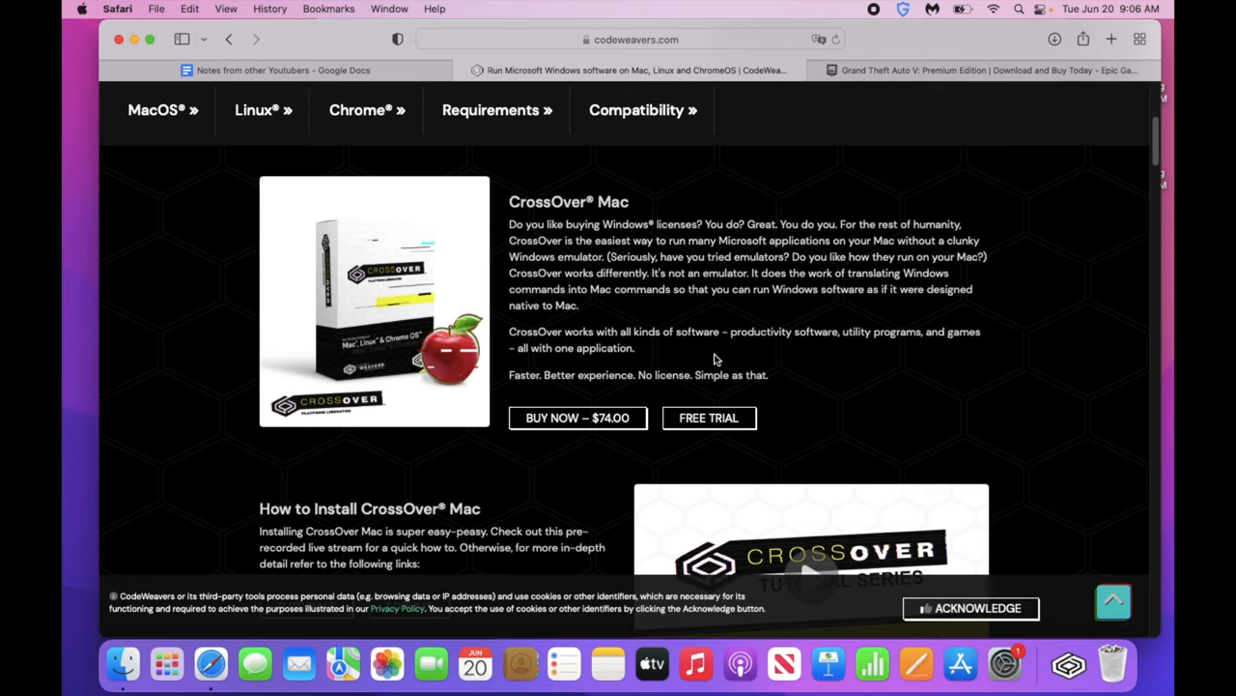
pyautogui.moveTo(613, 331); pyautogui.dragTo(768, 374)
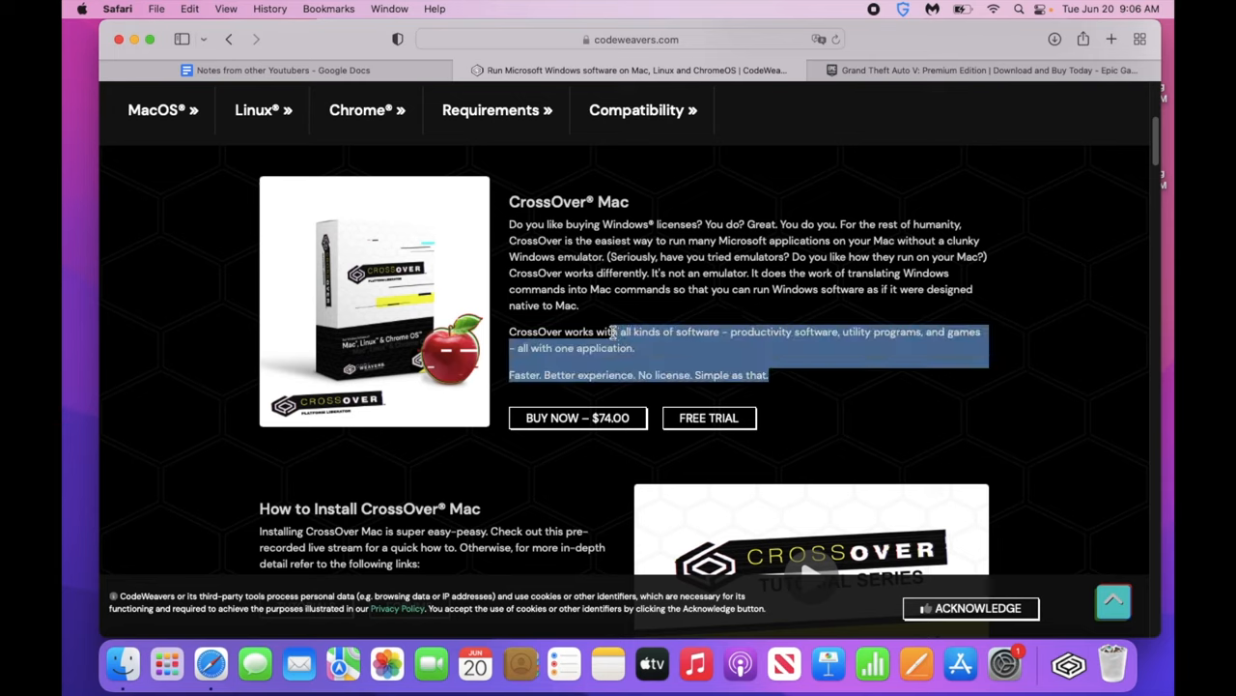
pyautogui.click(773, 429)
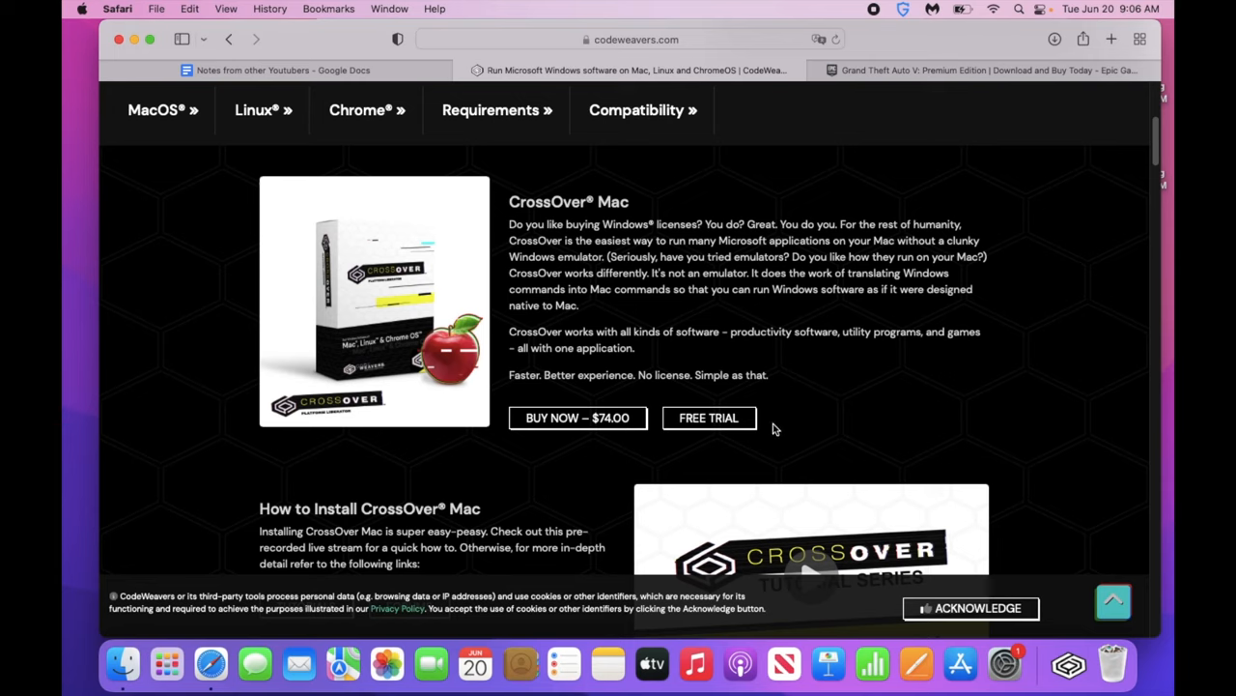
pyautogui.click(708, 417)
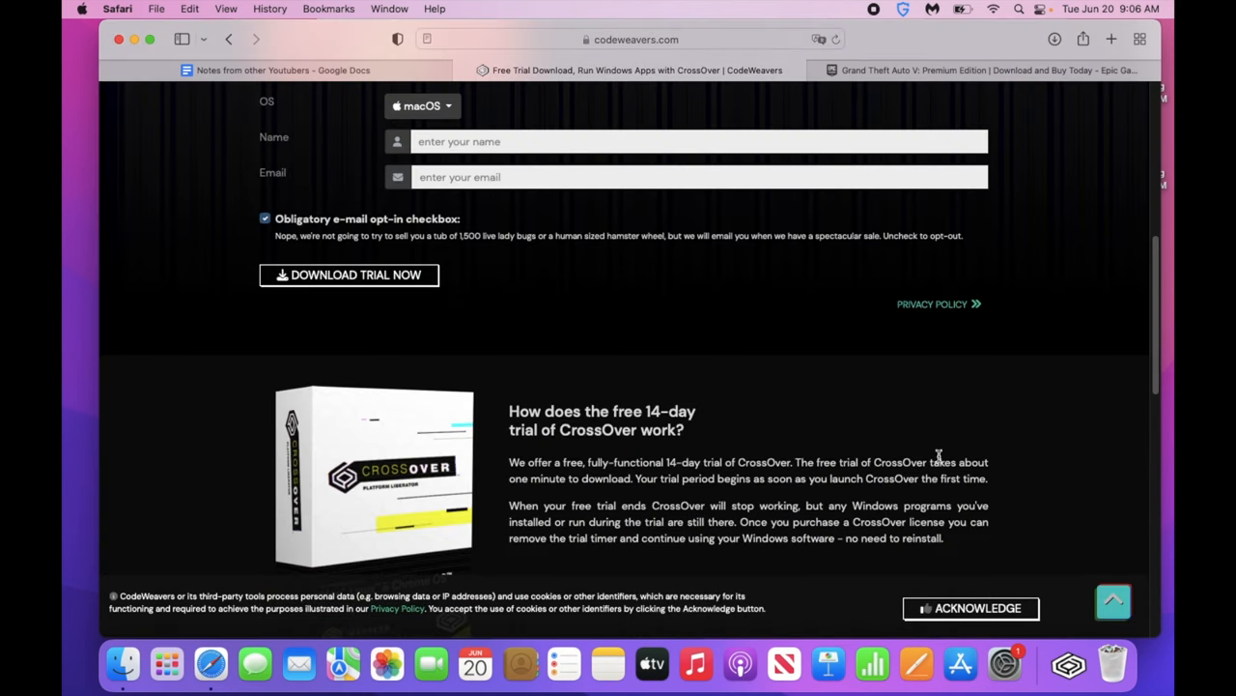
pyautogui.moveTo(1004, 456)
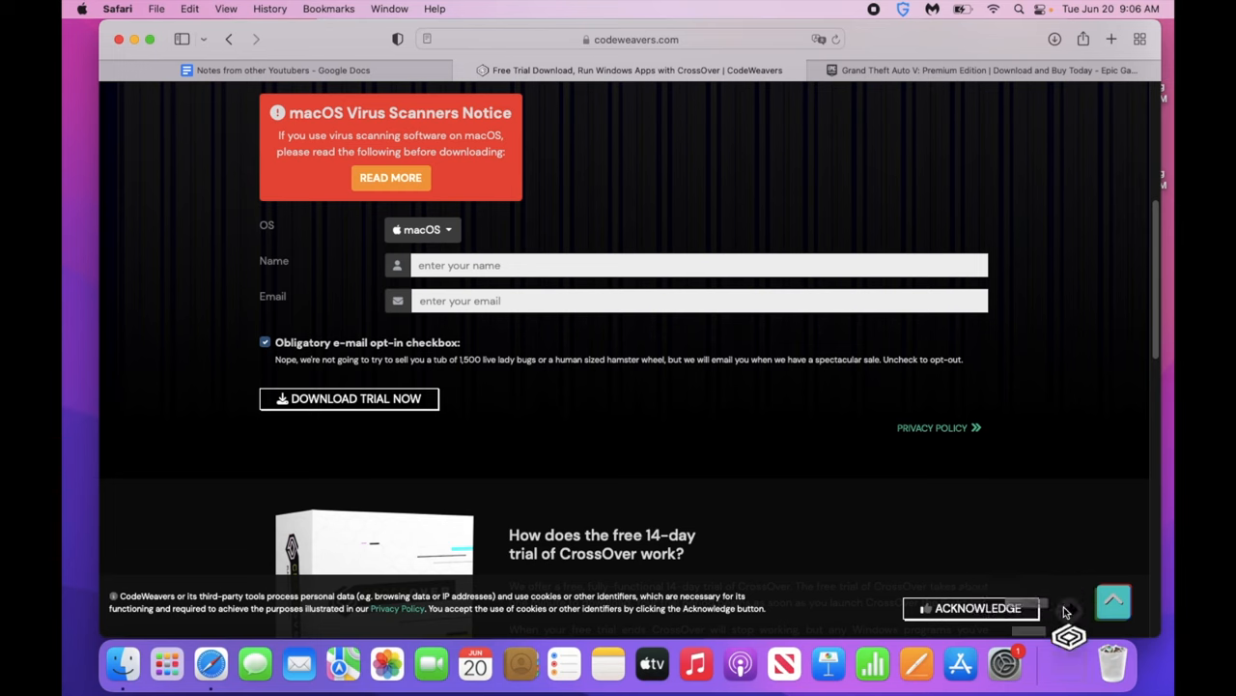
pyautogui.moveTo(824, 452)
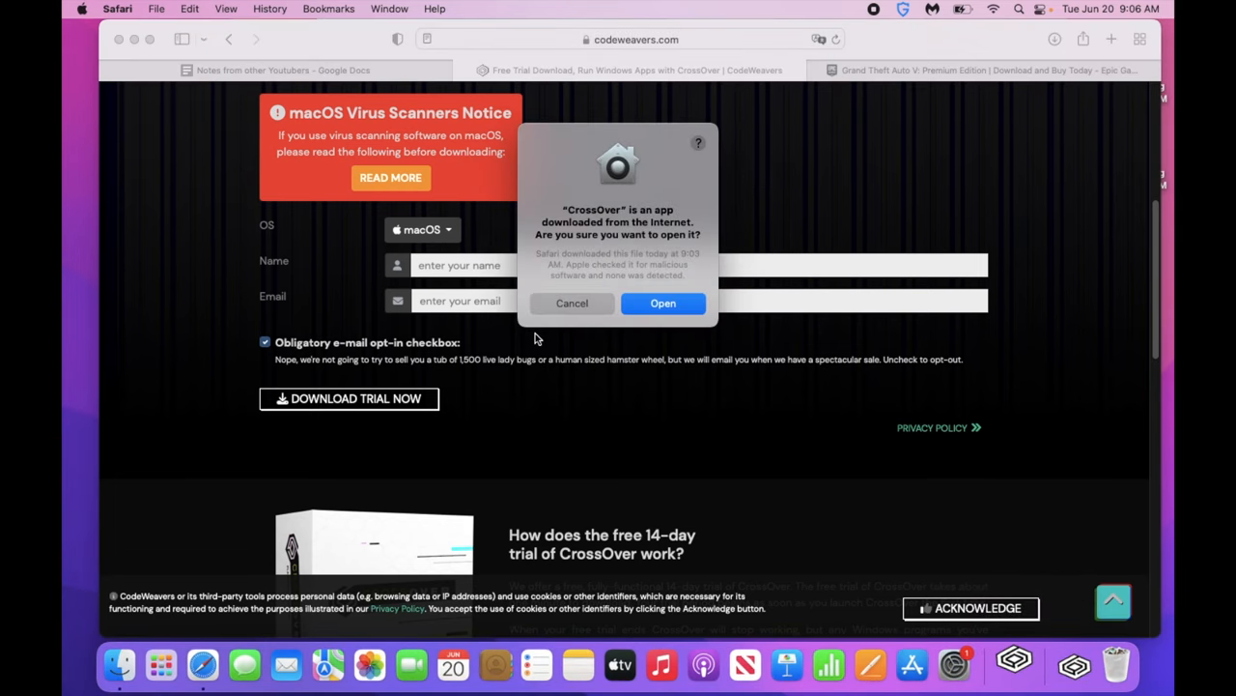
pyautogui.moveTo(578, 330)
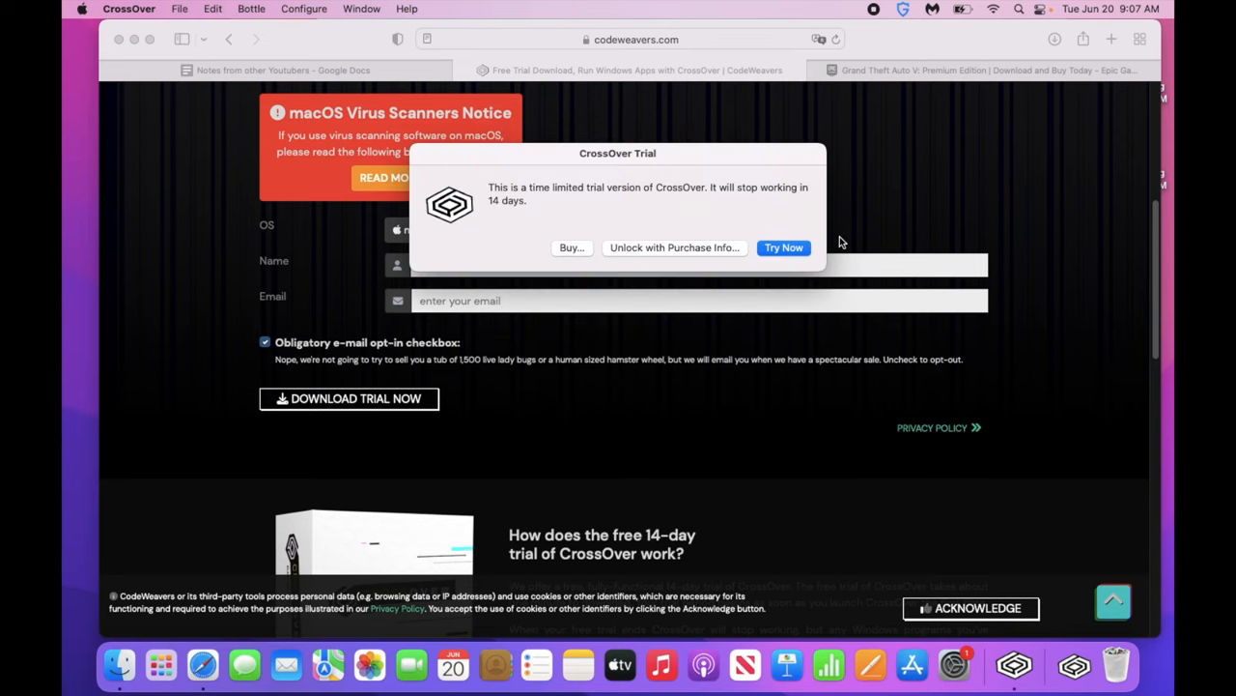
pyautogui.moveTo(718, 191)
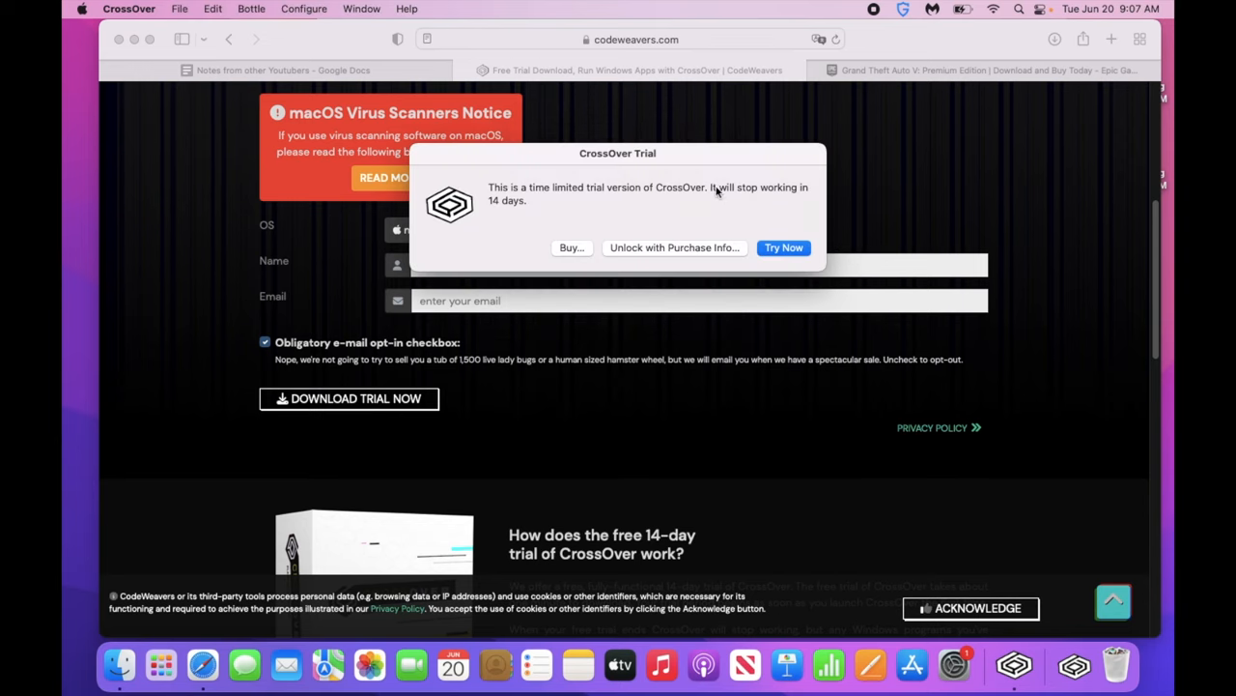
pyautogui.moveTo(618, 262)
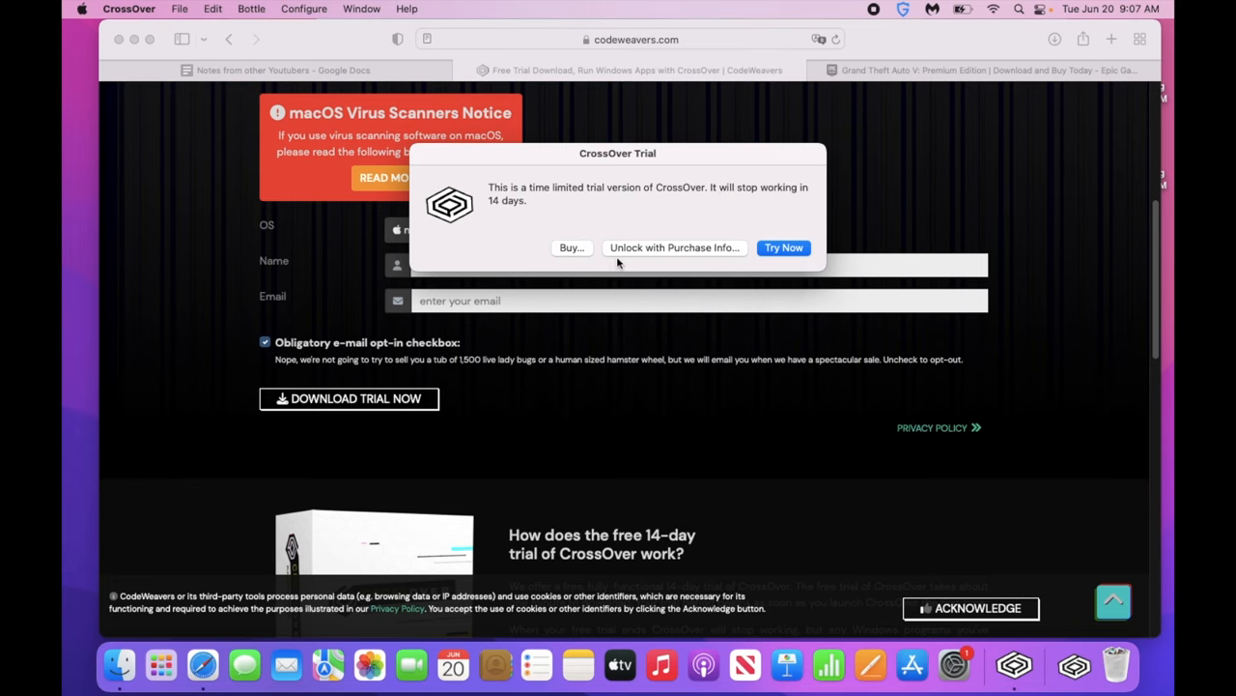
pyautogui.moveTo(787, 247)
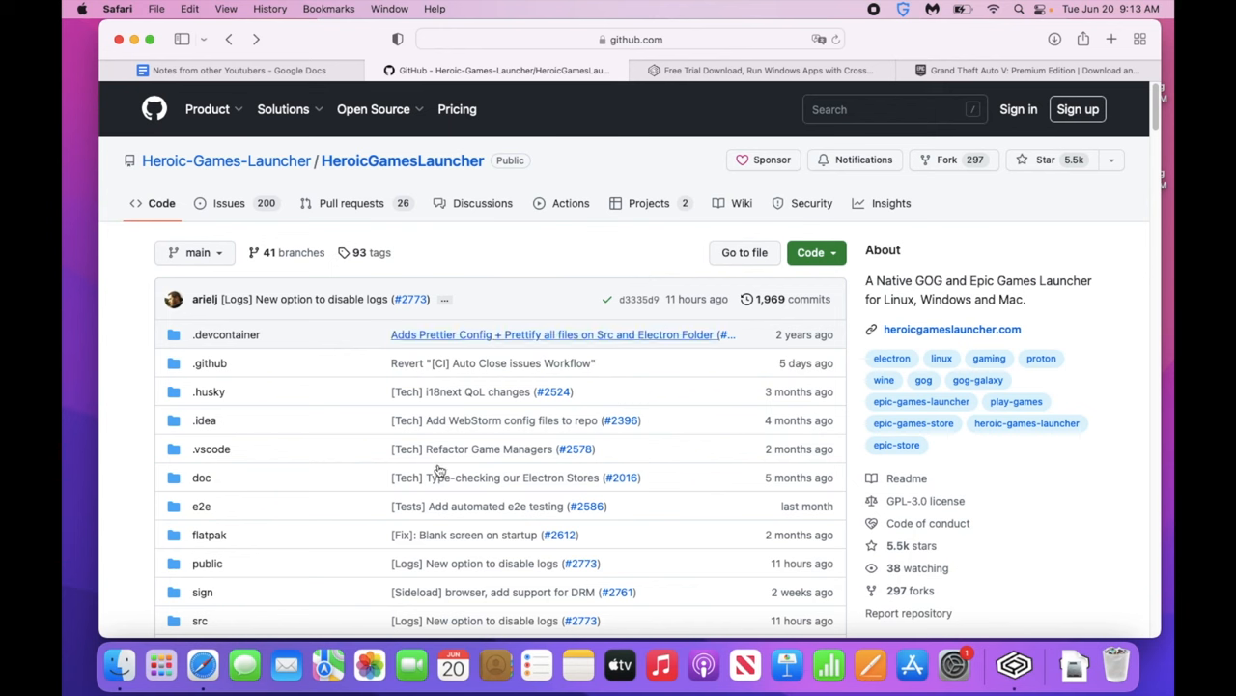
# - Open the Heroic v2.8.0 'Nico Robin' release notes and scroll to its Assets list
pyautogui.scroll(-3)
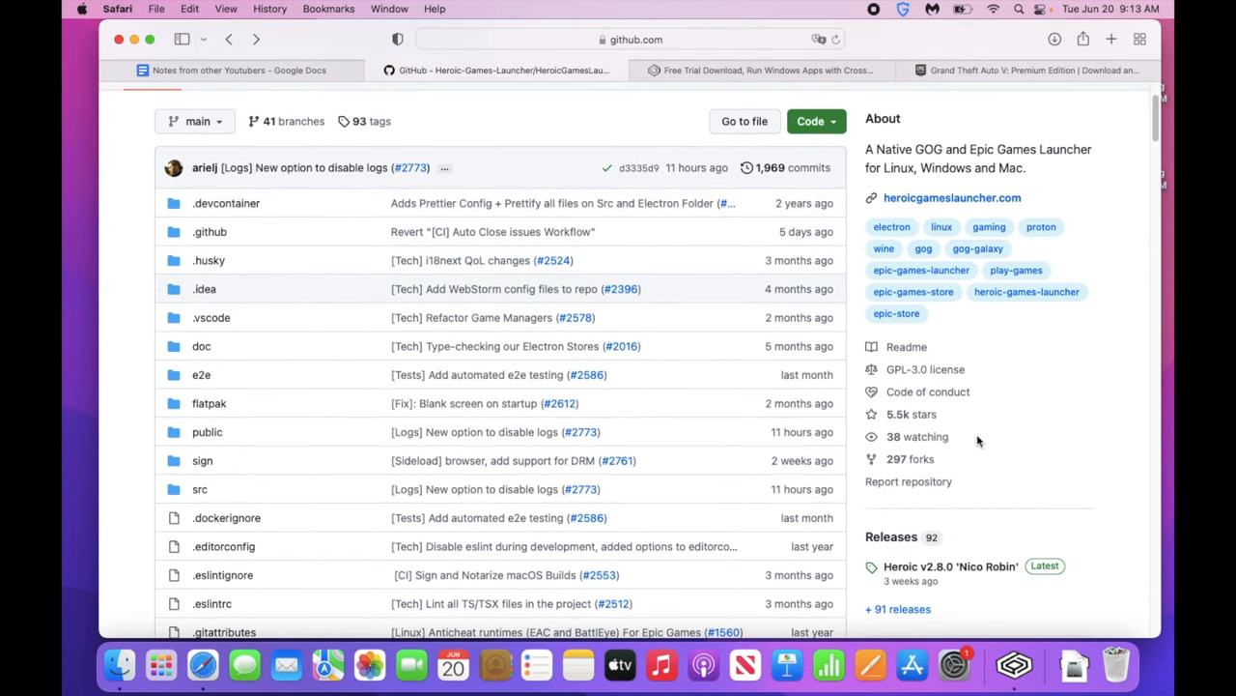
pyautogui.scroll(-3)
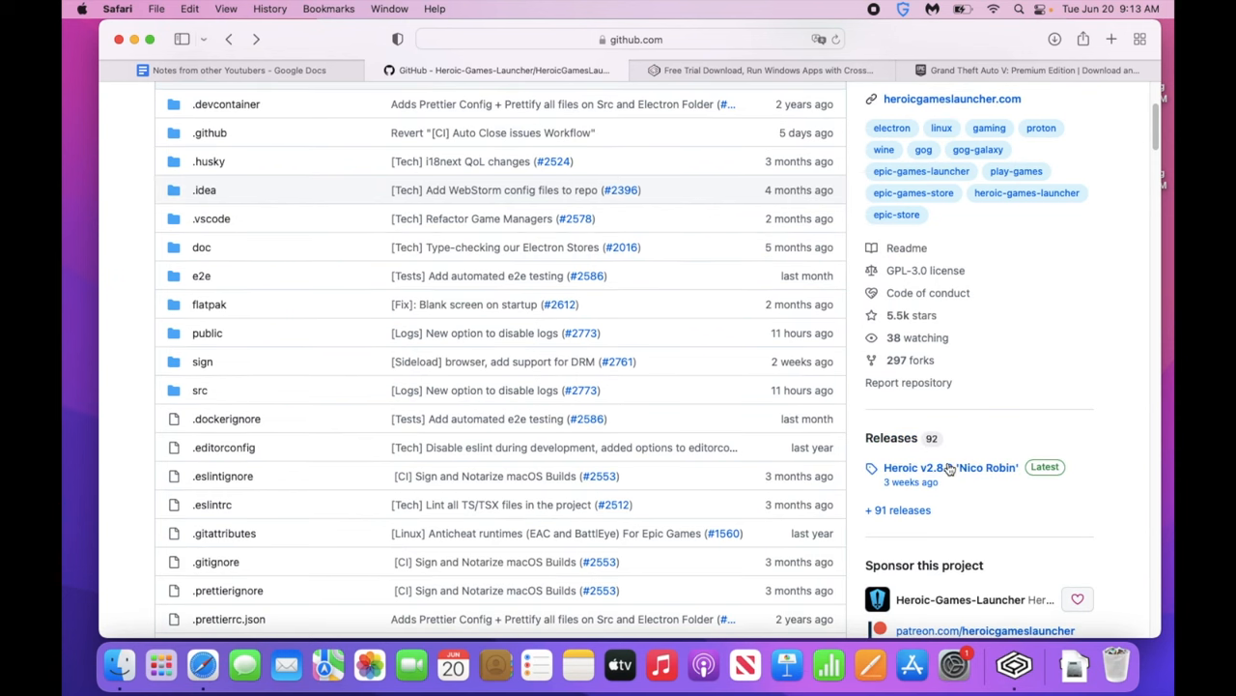
pyautogui.click(933, 467)
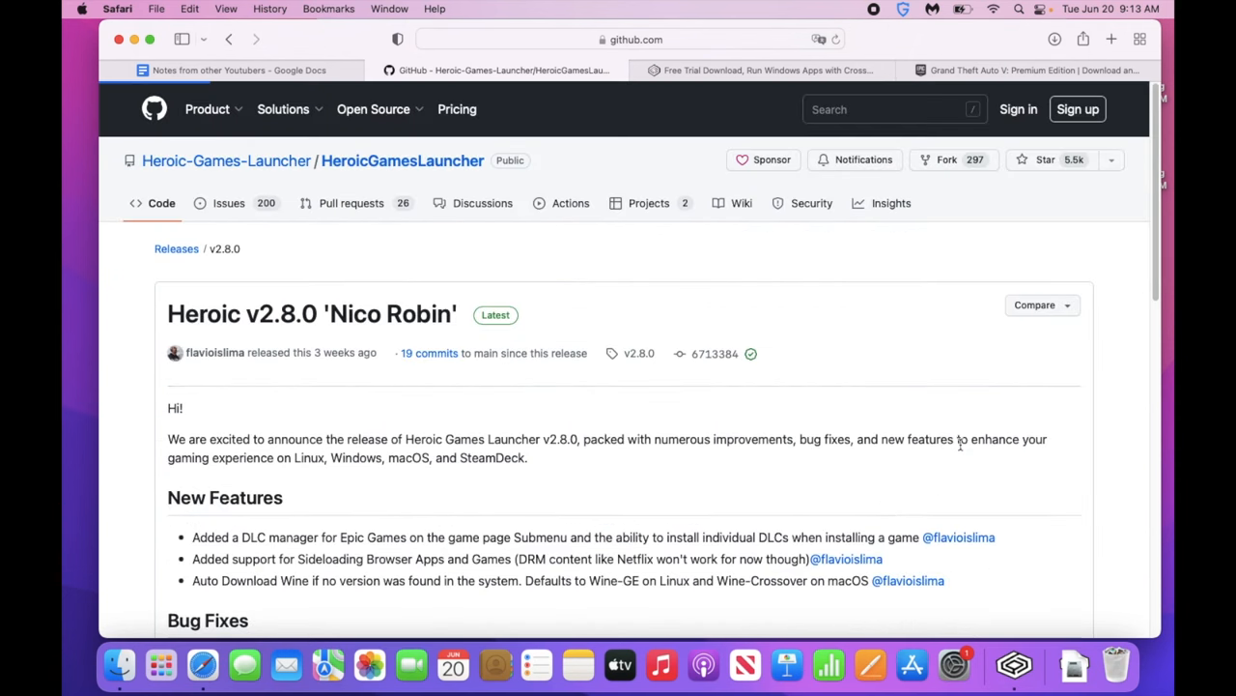
pyautogui.scroll(-3)
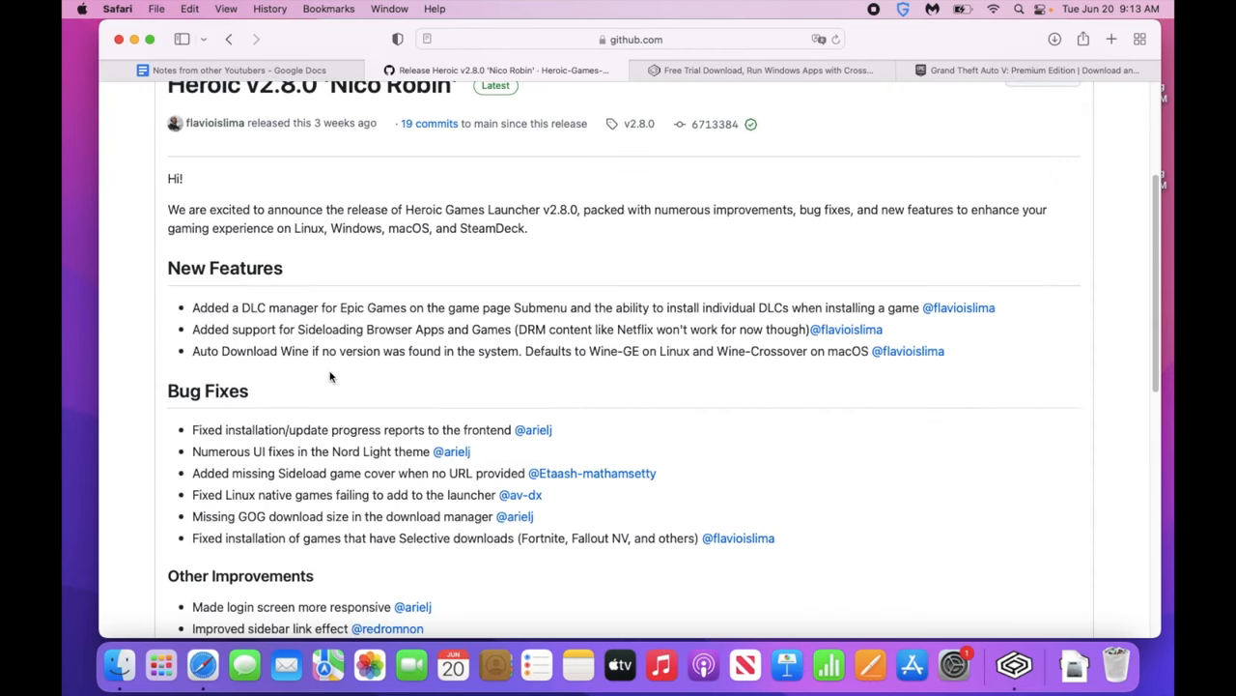
pyautogui.scroll(-3)
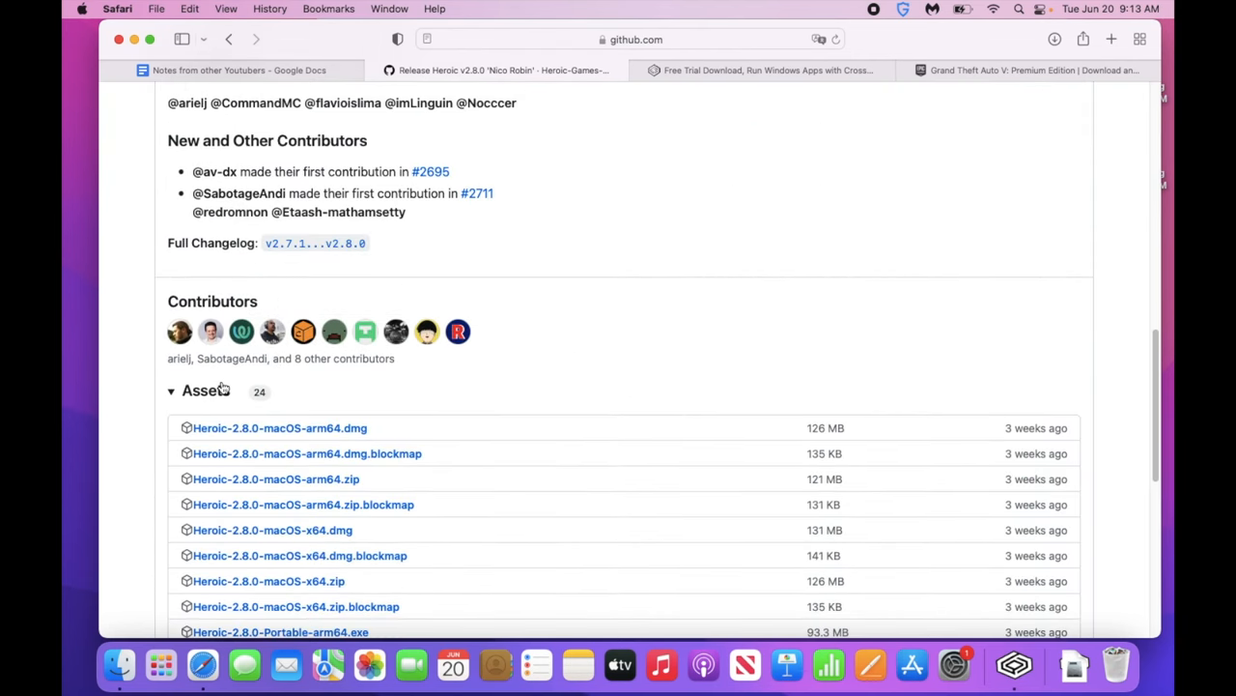
pyautogui.scroll(-3)
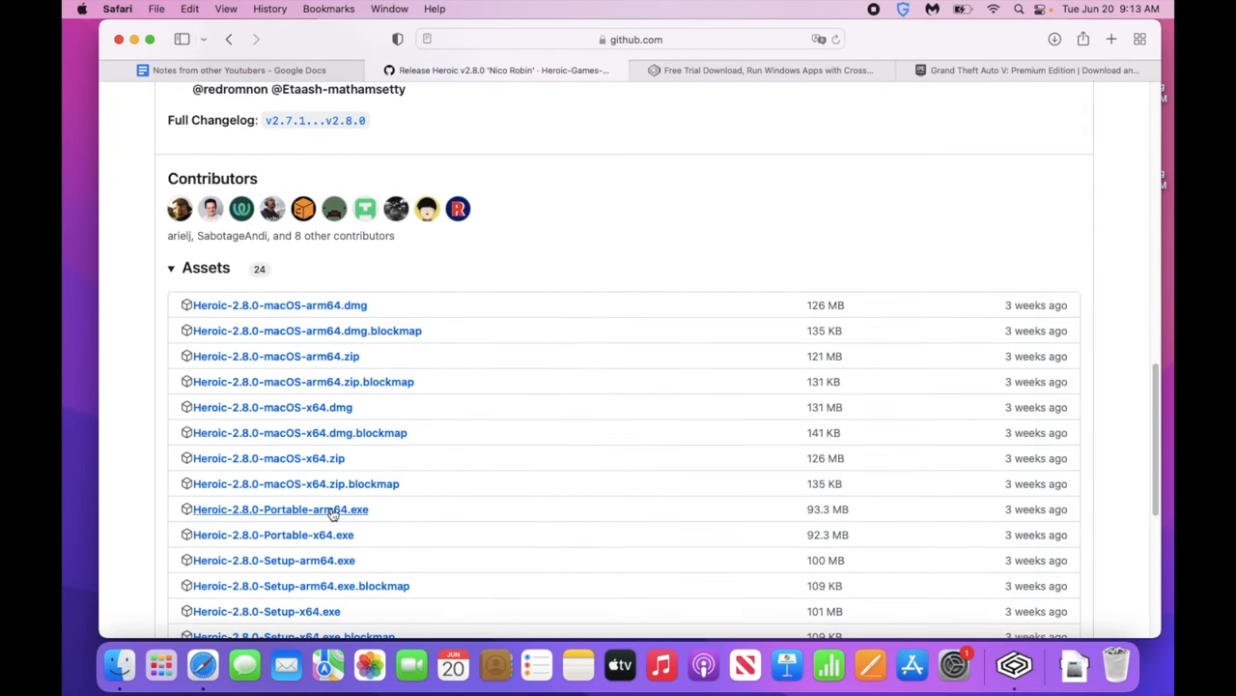
pyautogui.moveTo(365, 427)
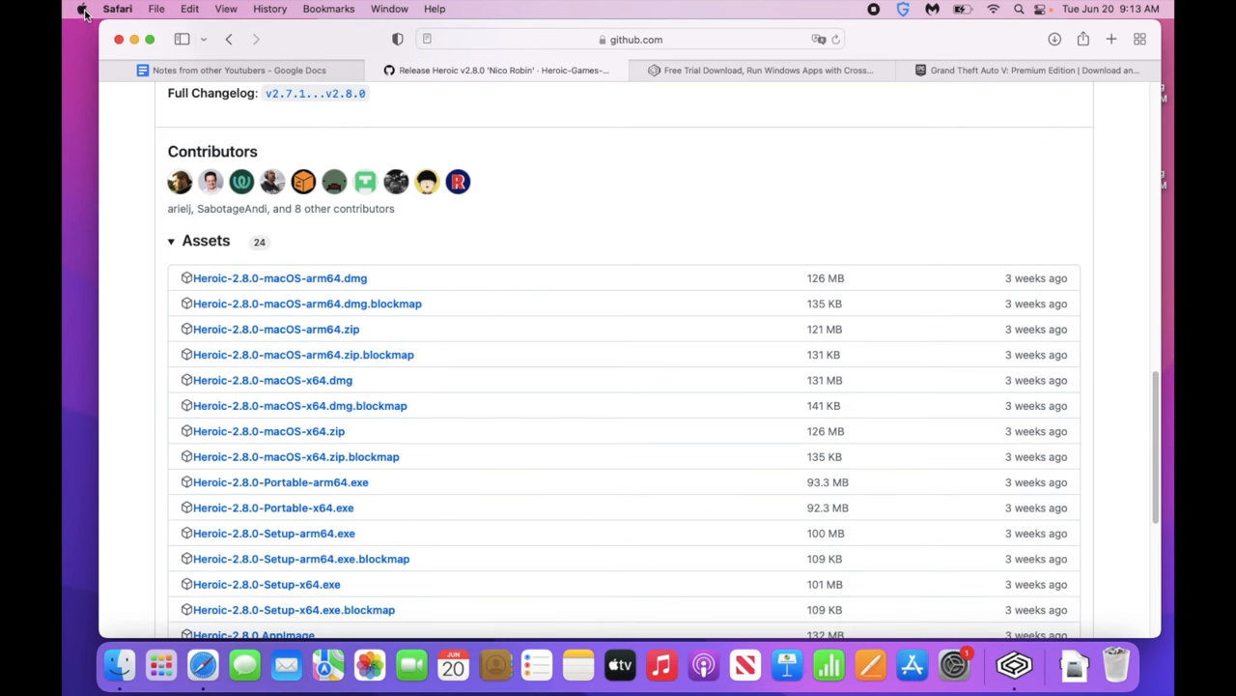
# - Download the Heroic-2.8.0-macOS dmg and open the mounted disk image
pyautogui.click(83, 9)
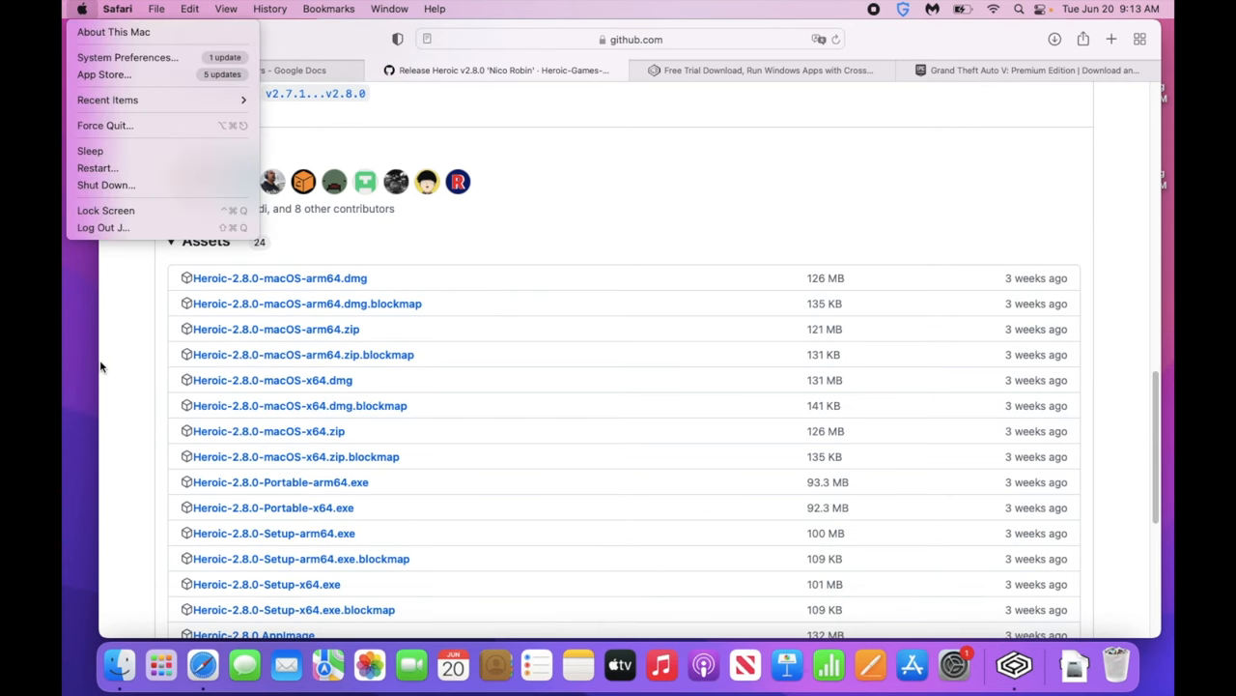
pyautogui.click(108, 331)
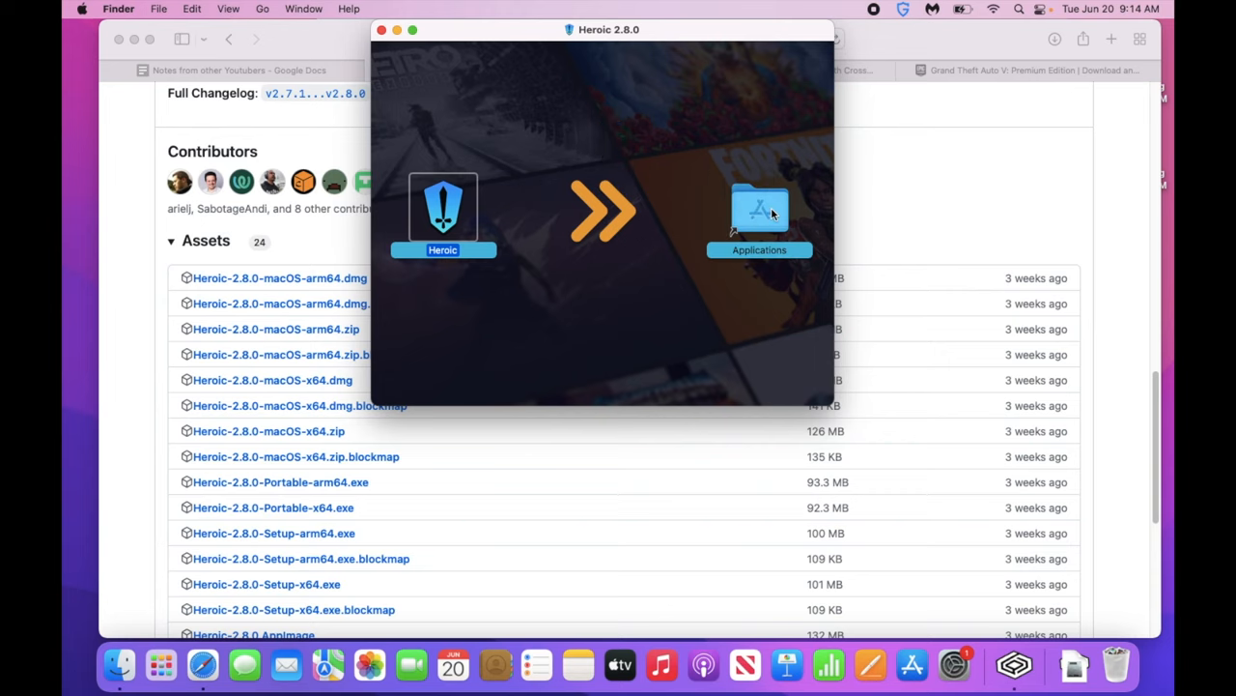
# - Copy Heroic into Applications, launch it past the security prompt, and dismiss the release notes
pyautogui.moveTo(443, 208); pyautogui.dragTo(760, 207)
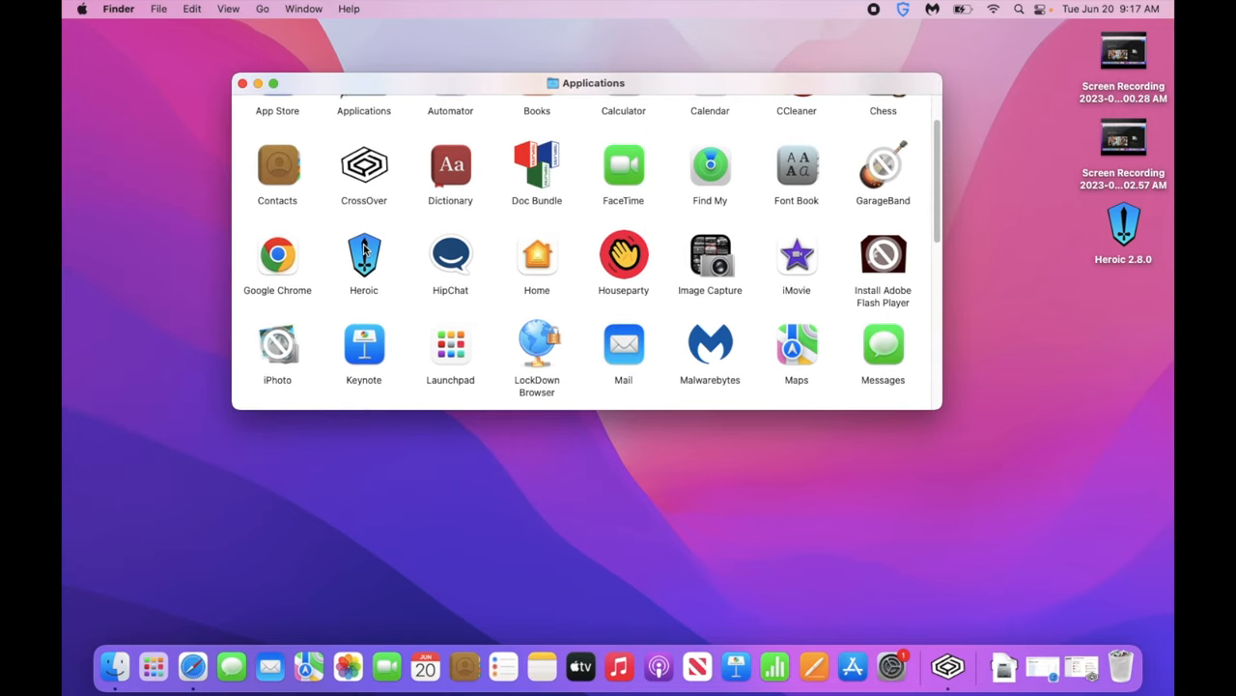
pyautogui.click(363, 259)
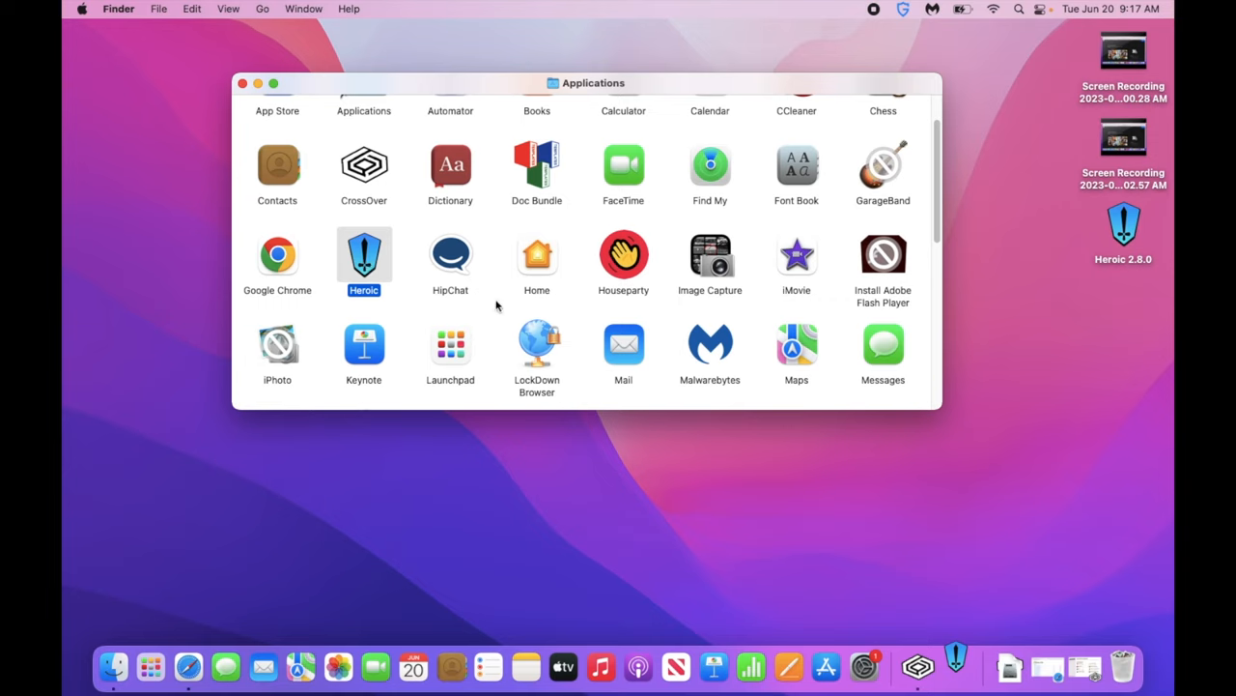
pyautogui.doubleClick(363, 253)
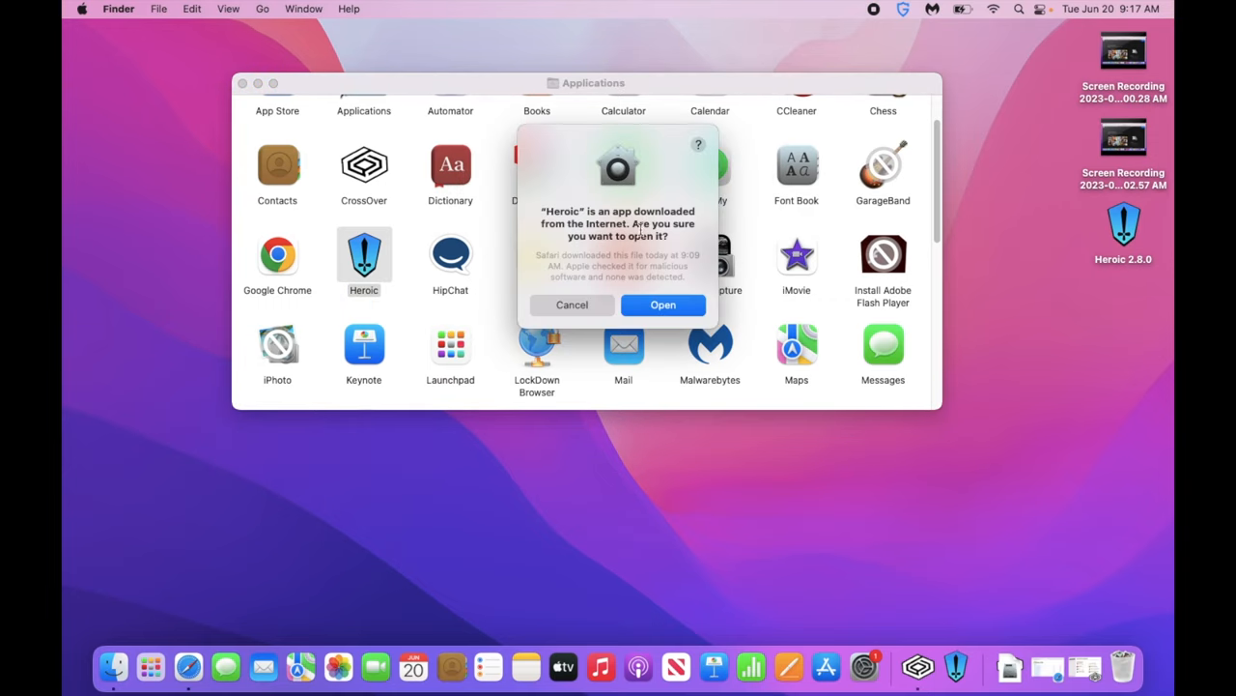
pyautogui.click(662, 305)
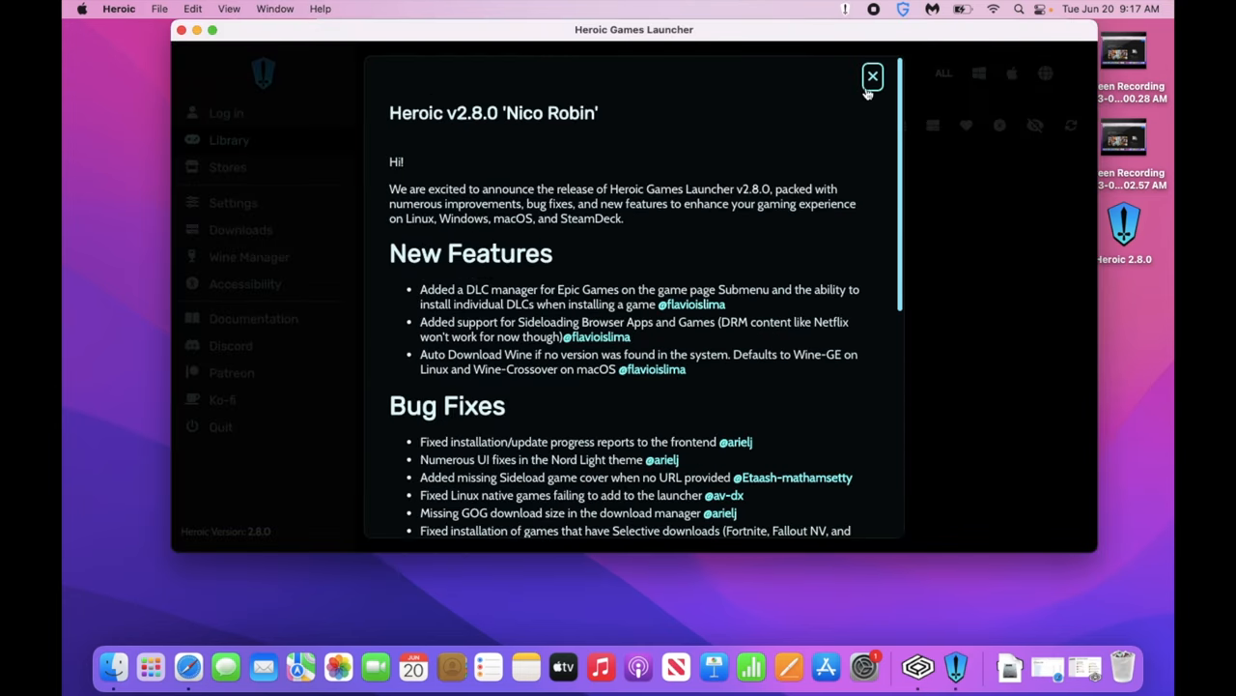
pyautogui.click(871, 76)
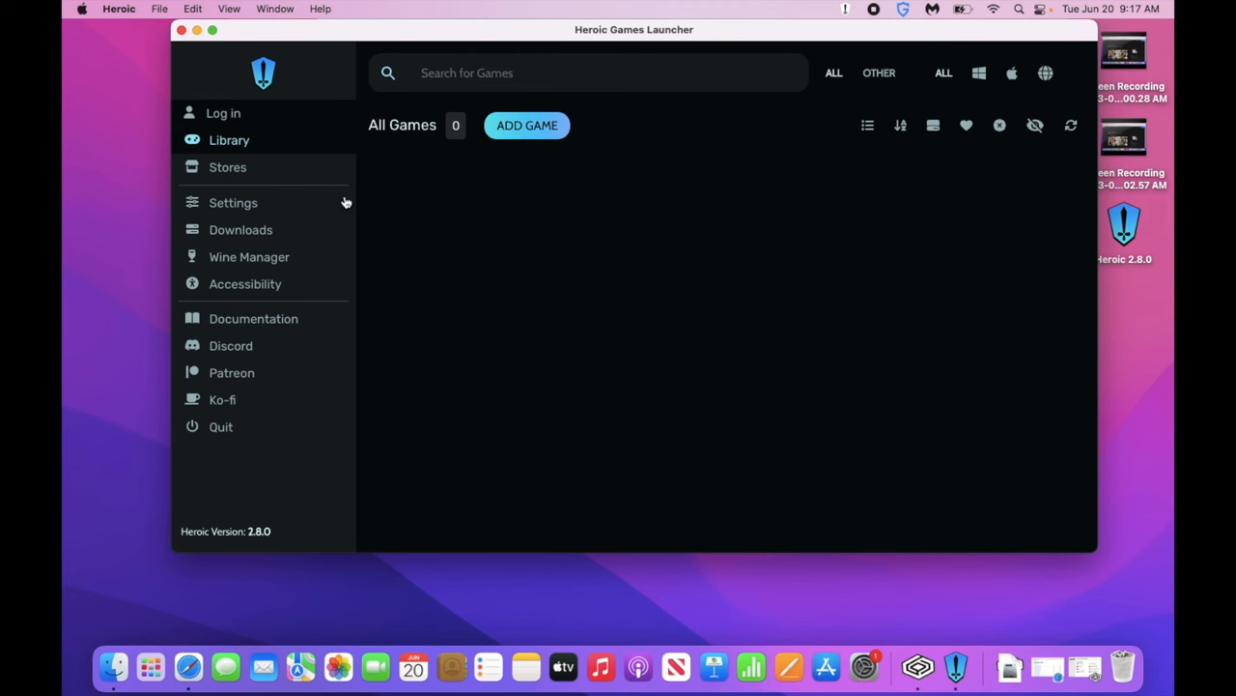
# - Go to Log in and choose EPIC GAMES LOGIN to reach the Epic sign-in options
pyautogui.click(223, 113)
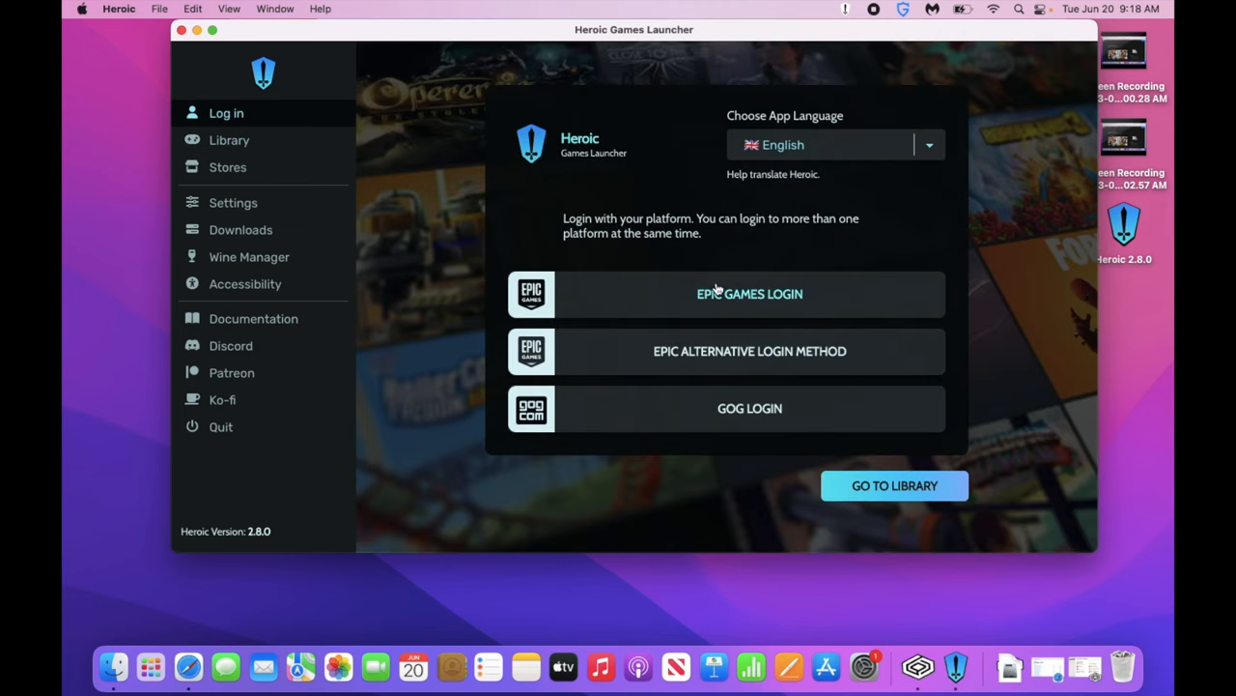
pyautogui.moveTo(704, 300)
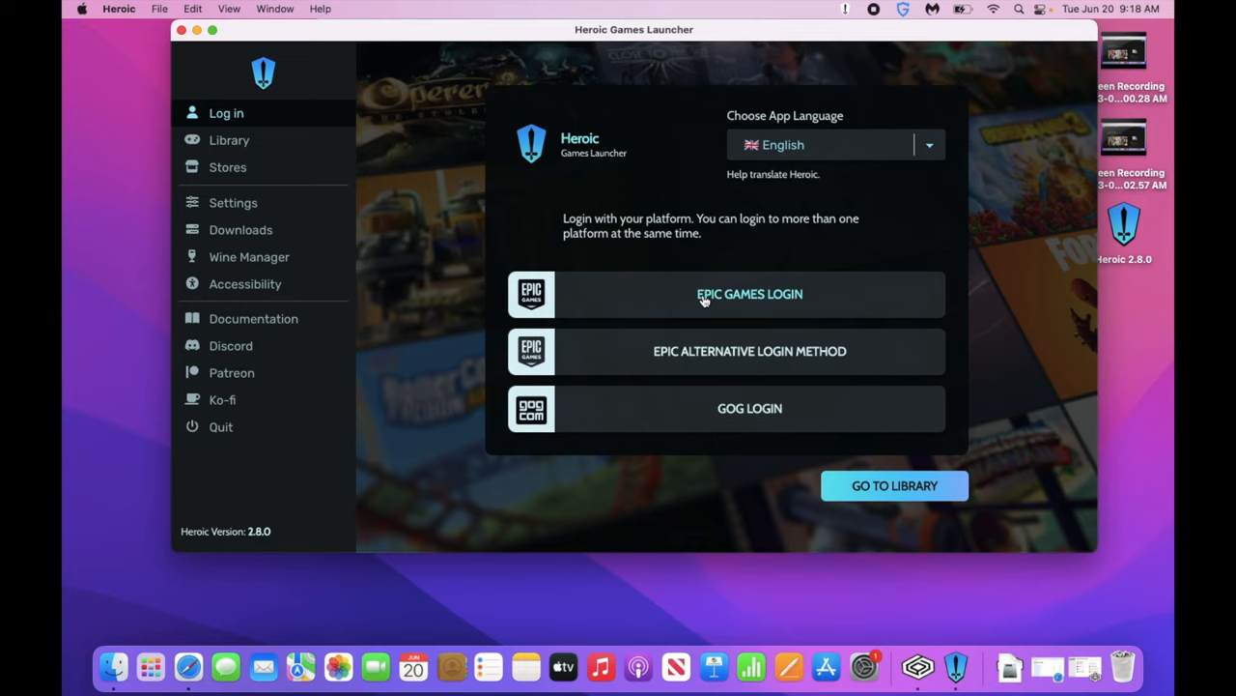
pyautogui.click(750, 294)
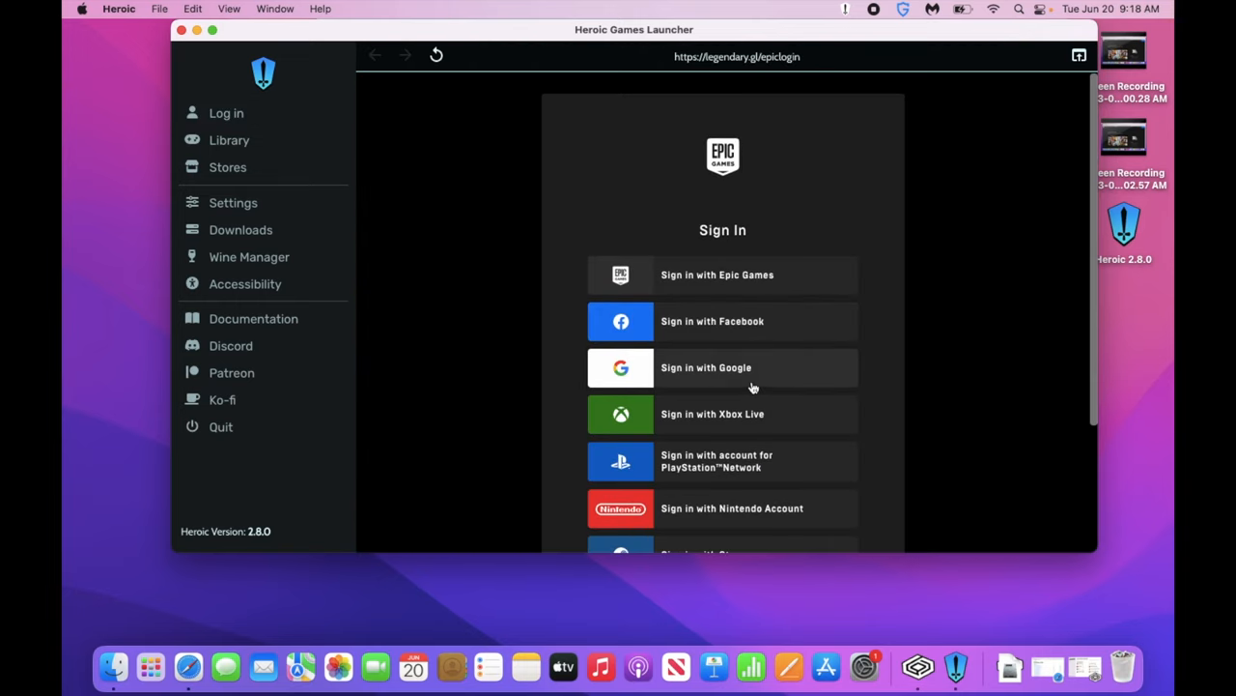
pyautogui.moveTo(744, 377)
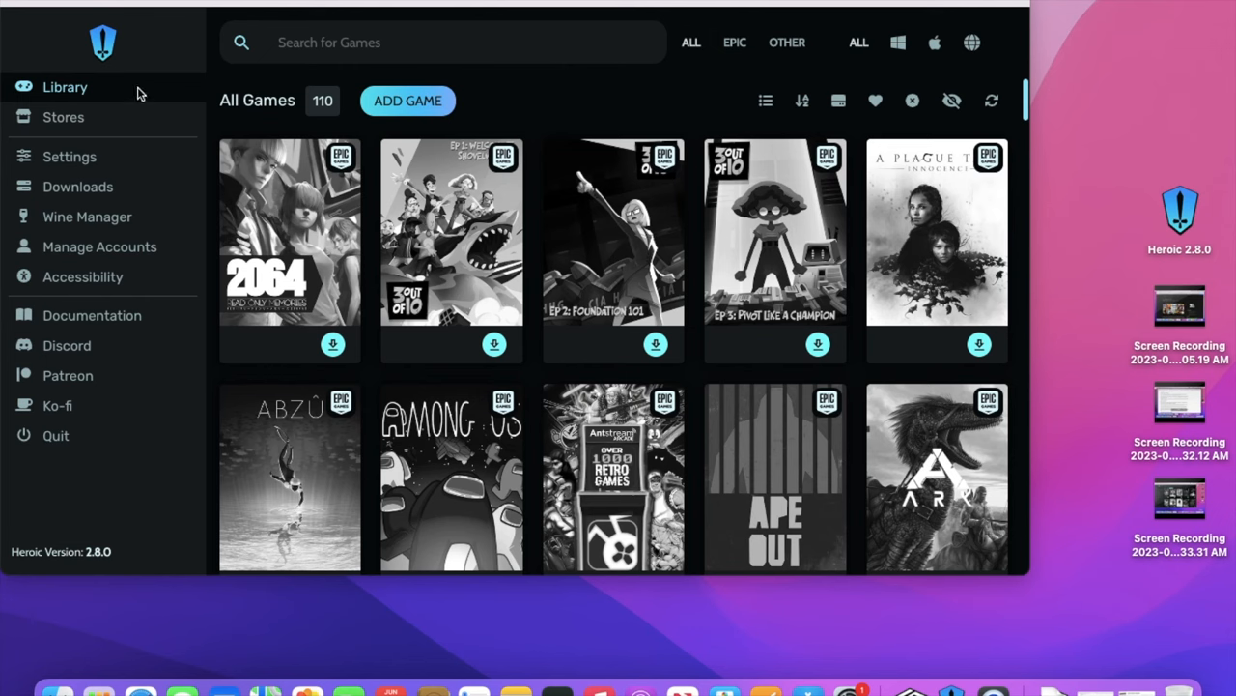
pyautogui.moveTo(348, 338)
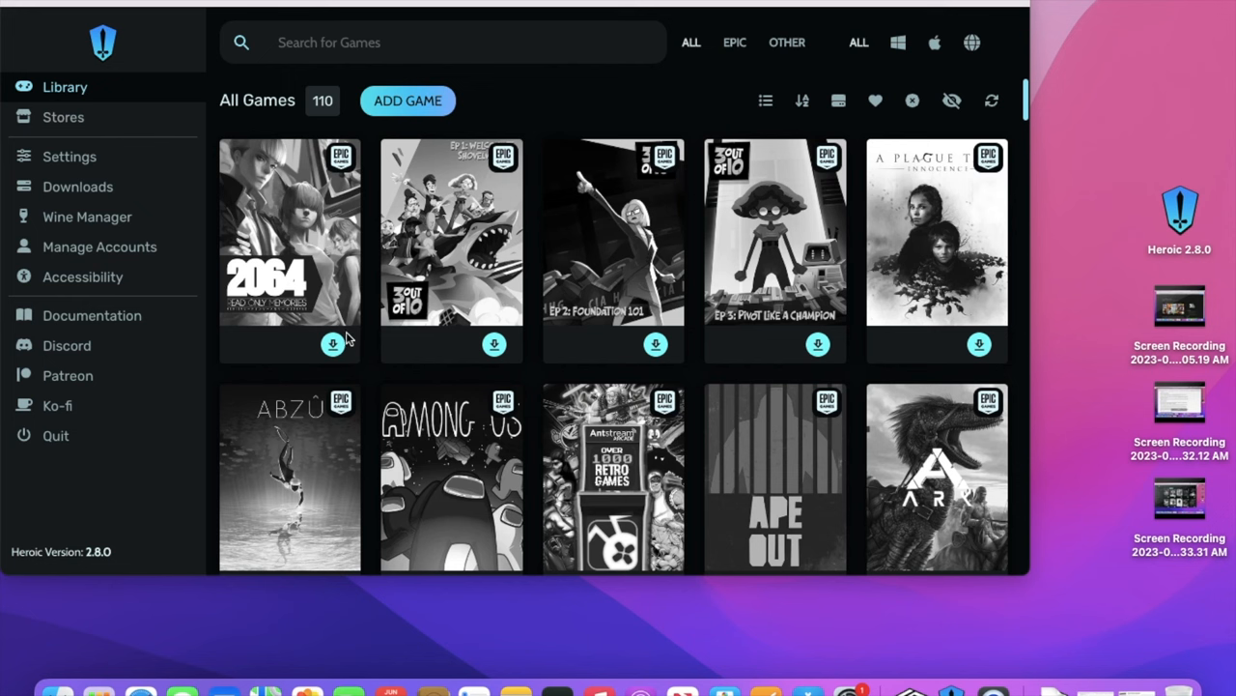
# - Scroll the 110-game Epic library to Grand Theft Auto V and open its install options
pyautogui.scroll(-3)
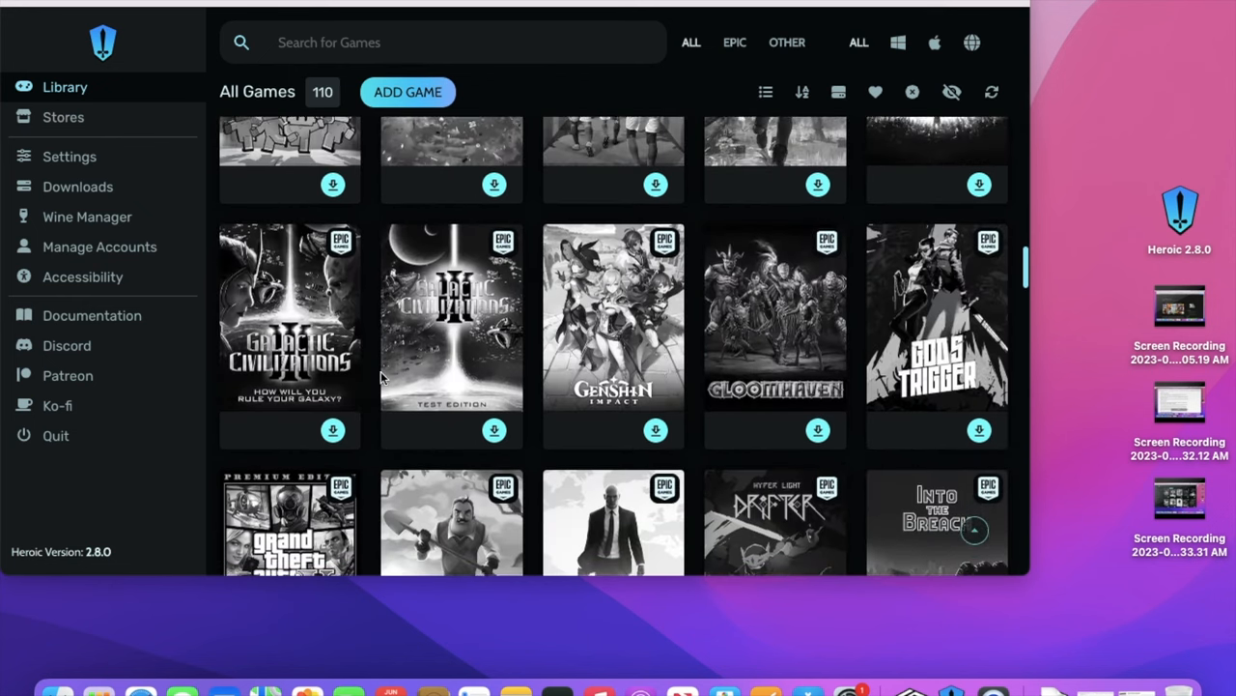
pyautogui.scroll(-3)
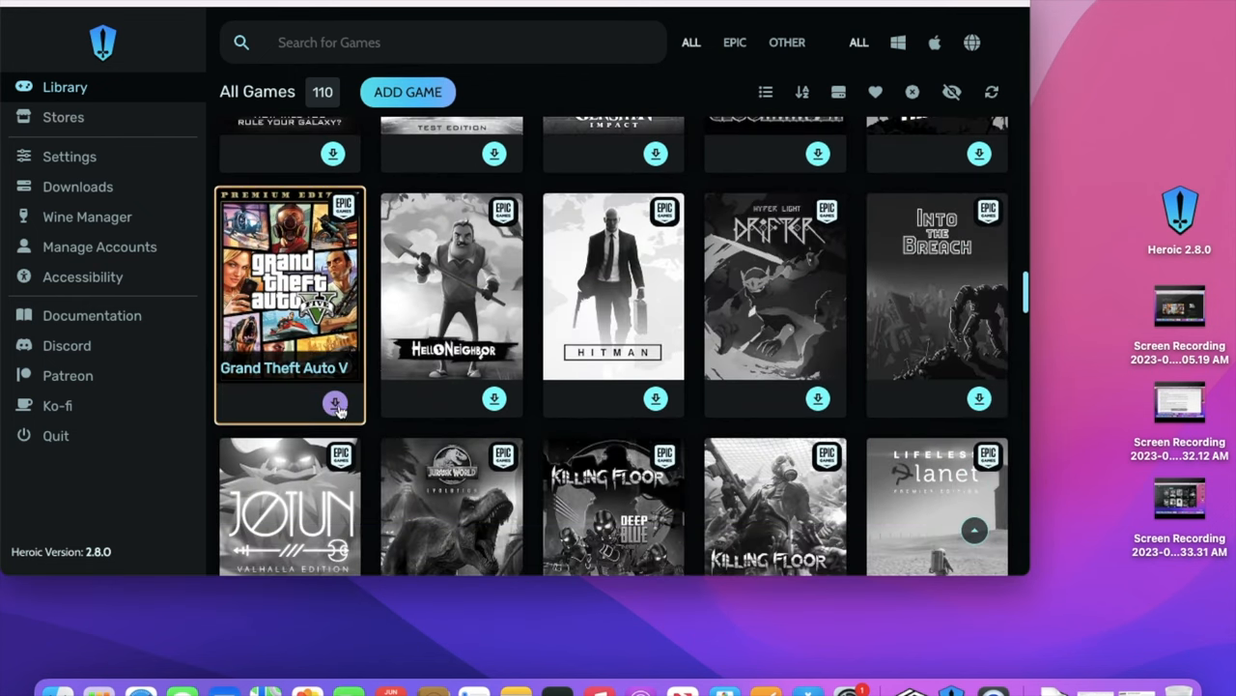
pyautogui.click(335, 402)
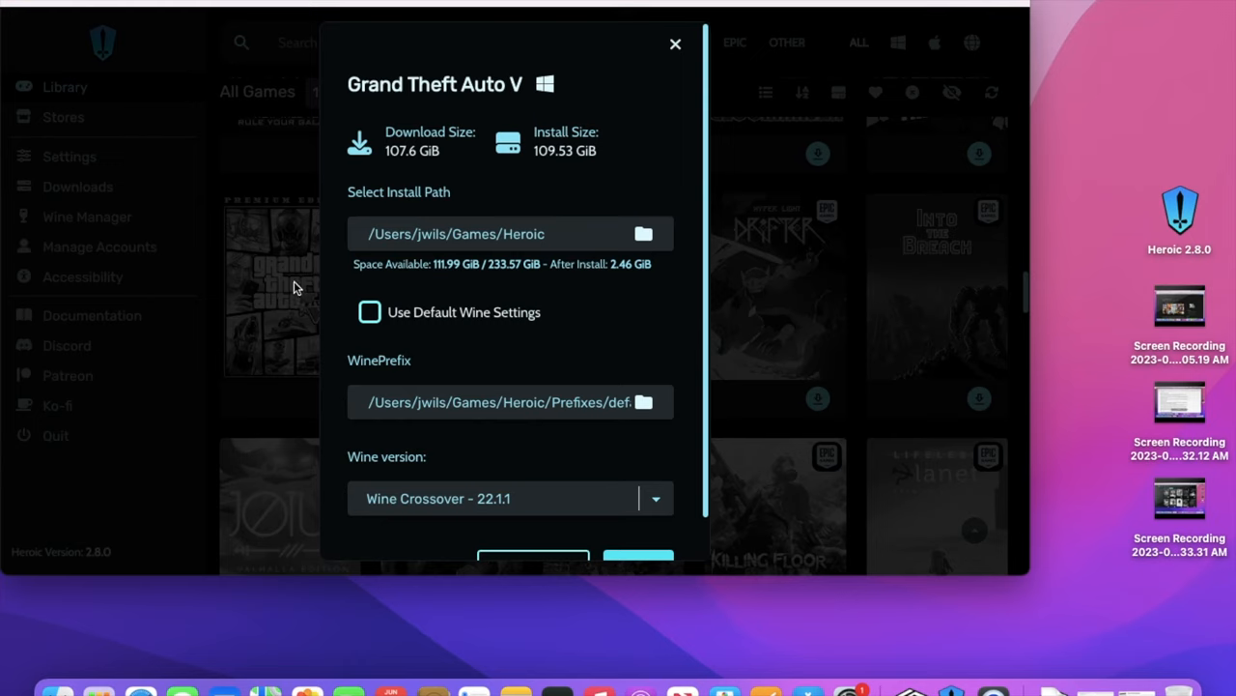
pyautogui.moveTo(447, 293)
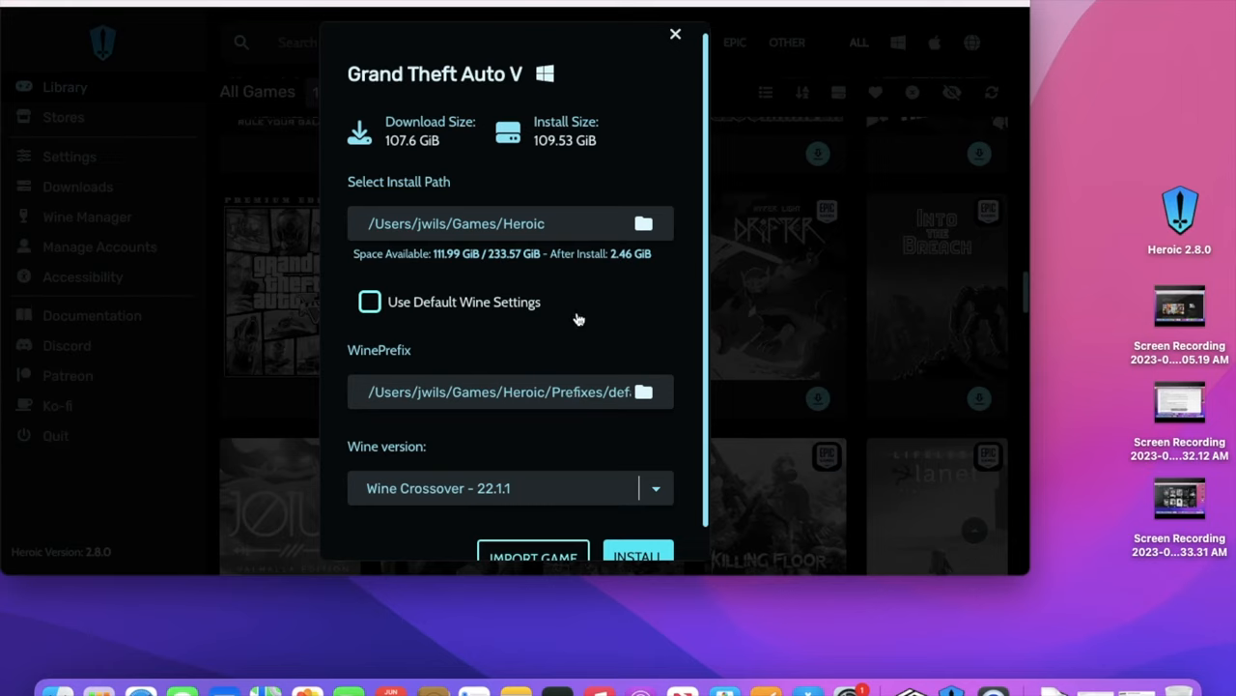
pyautogui.moveTo(521, 253)
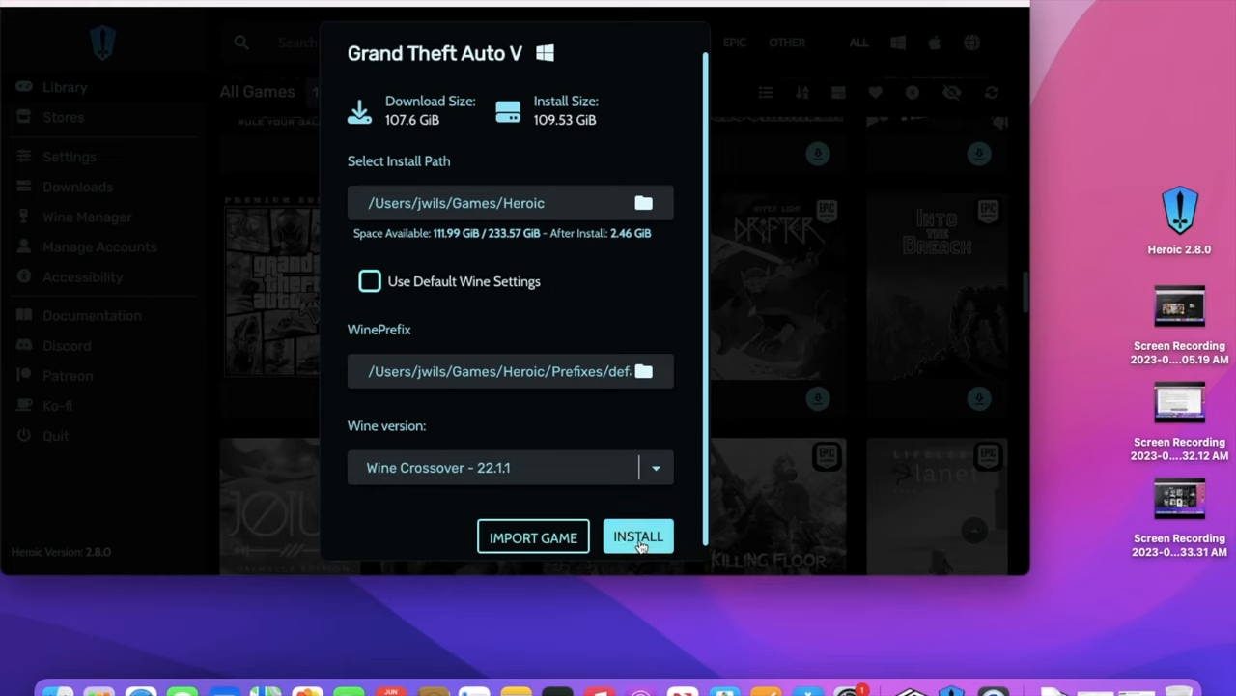
pyautogui.moveTo(483, 481)
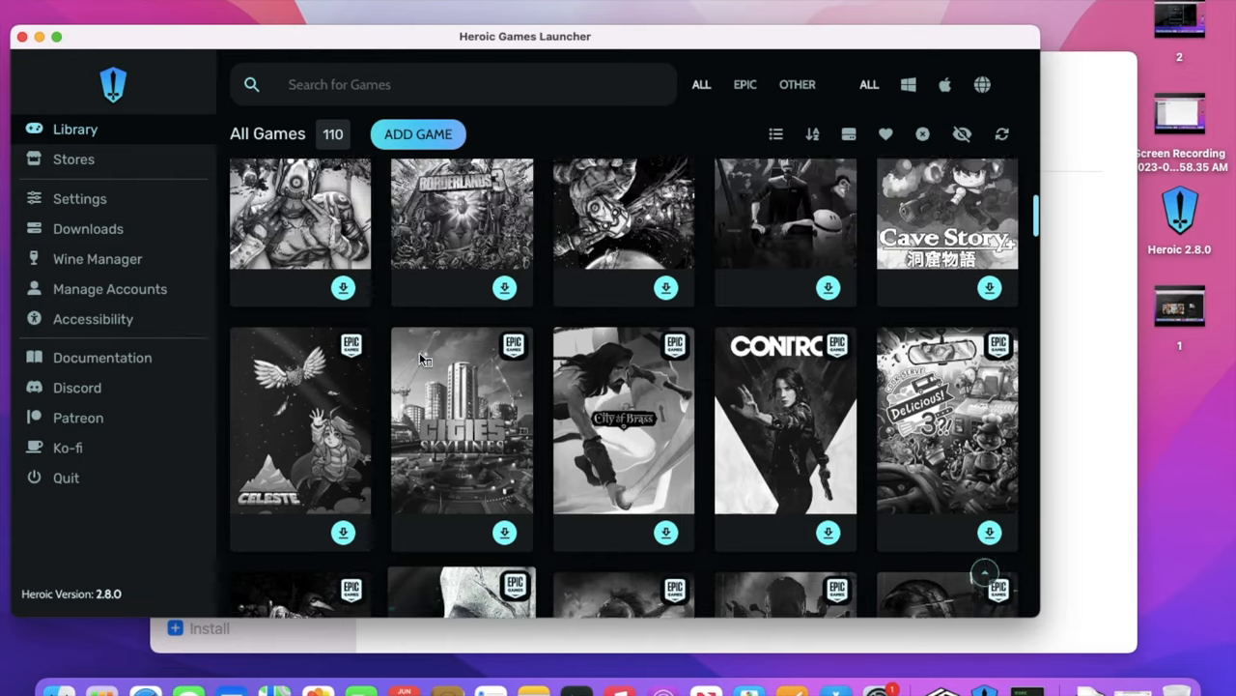
# - Name the new bottle 'Heroic', set its type to Windows 7 64-bit, and create it
pyautogui.scroll(-3)
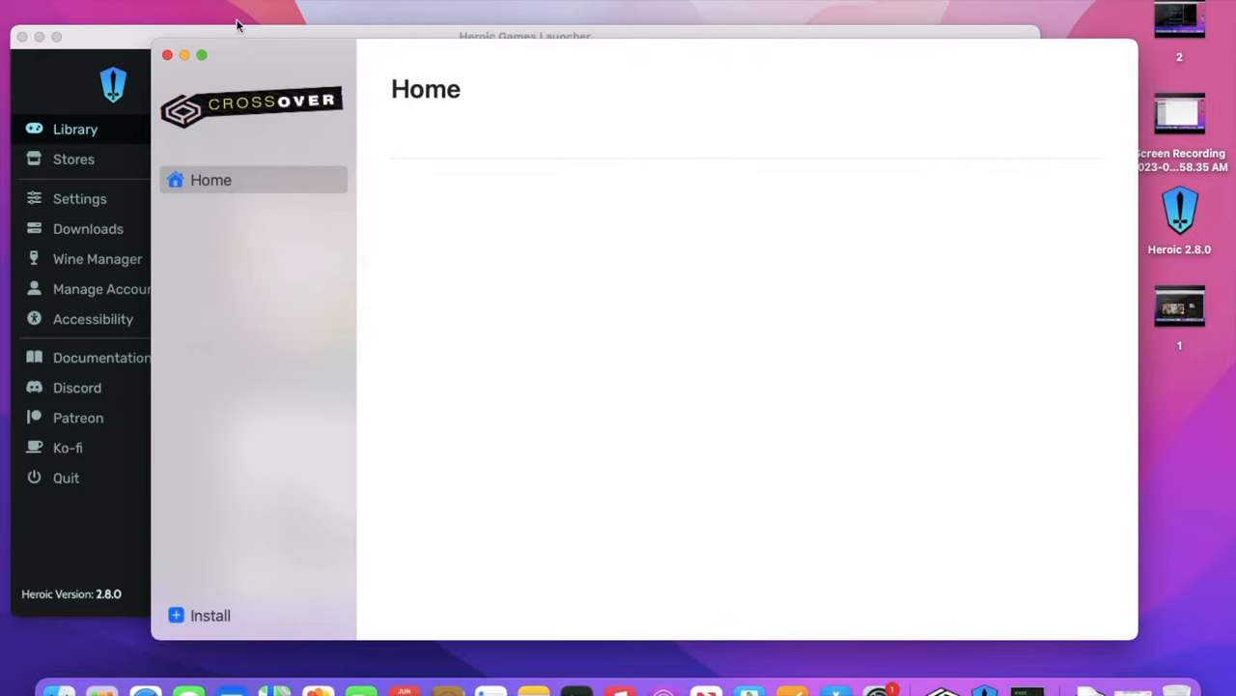
pyautogui.write('H')
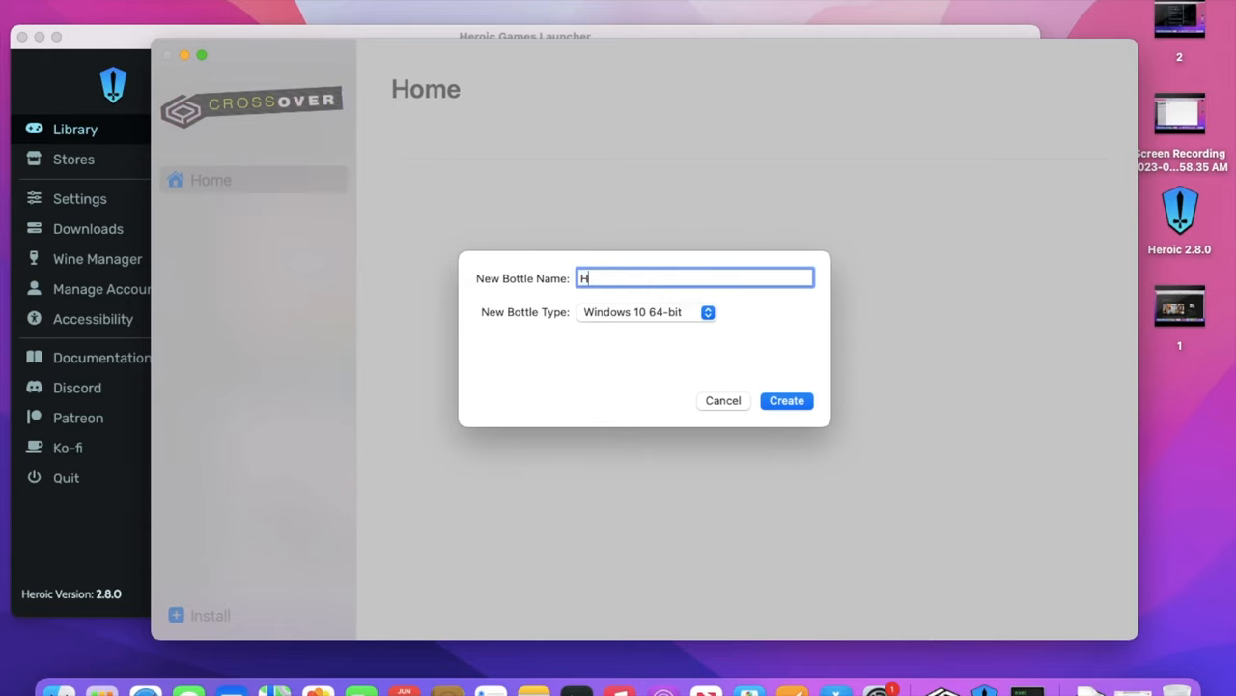
pyautogui.write('eroic')
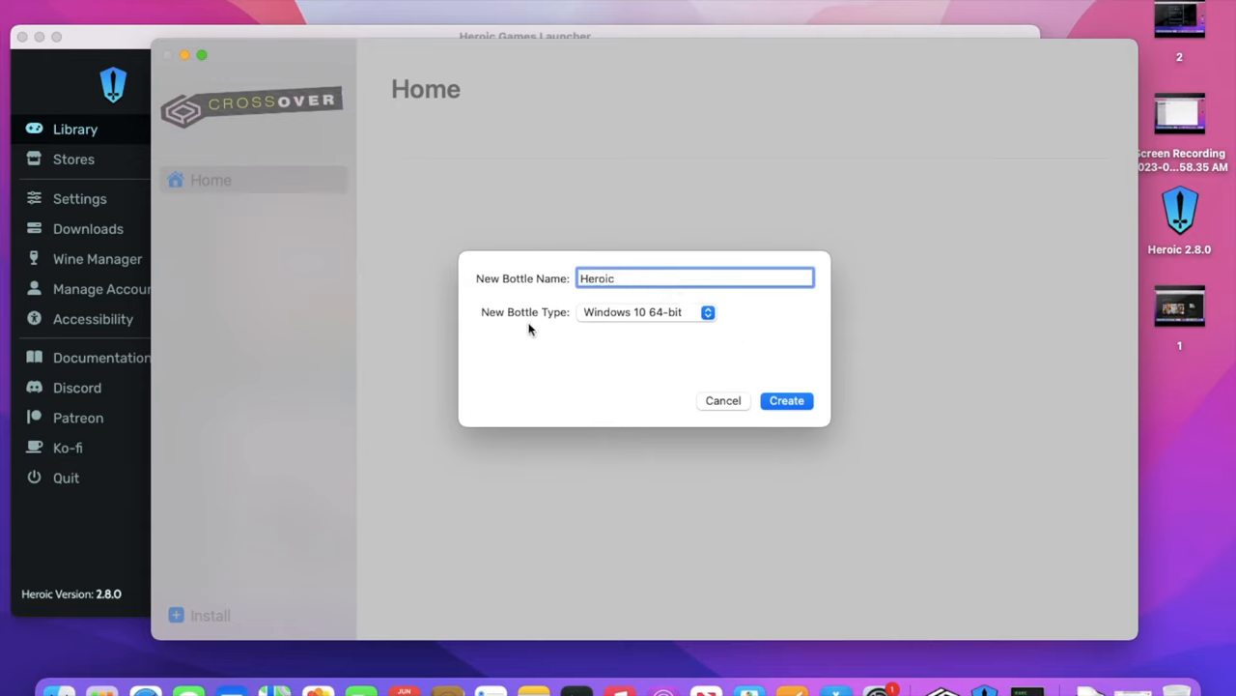
pyautogui.click(645, 311)
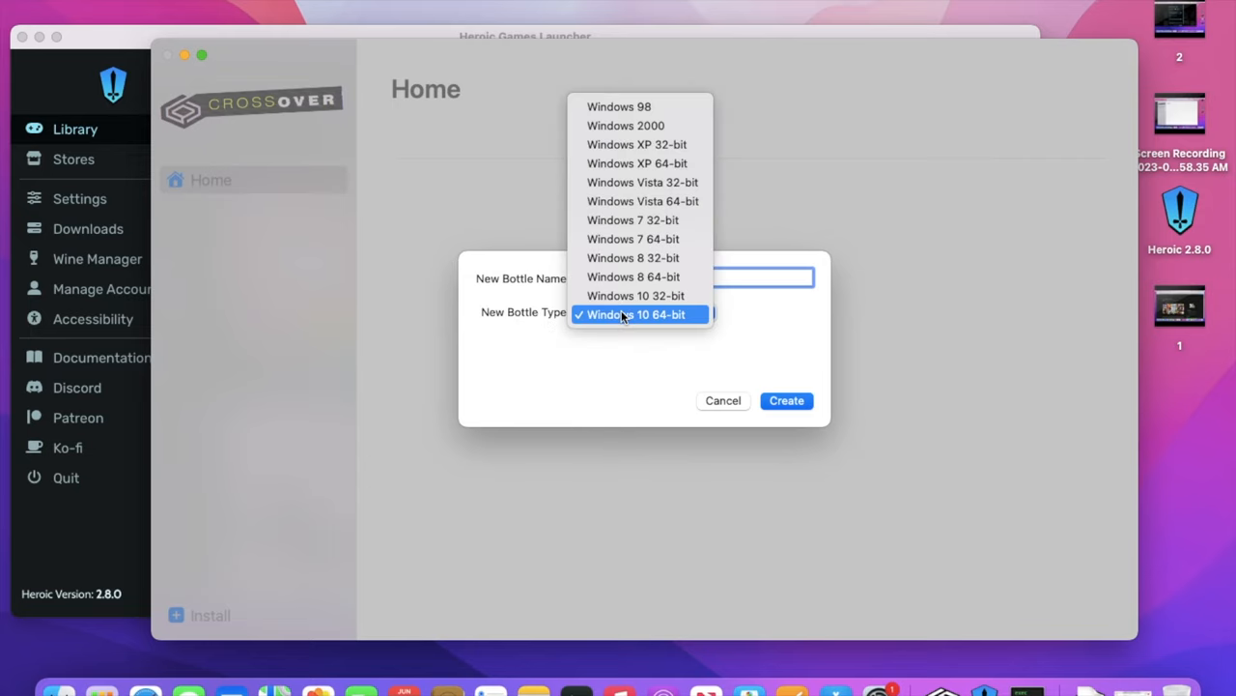
pyautogui.moveTo(634, 238)
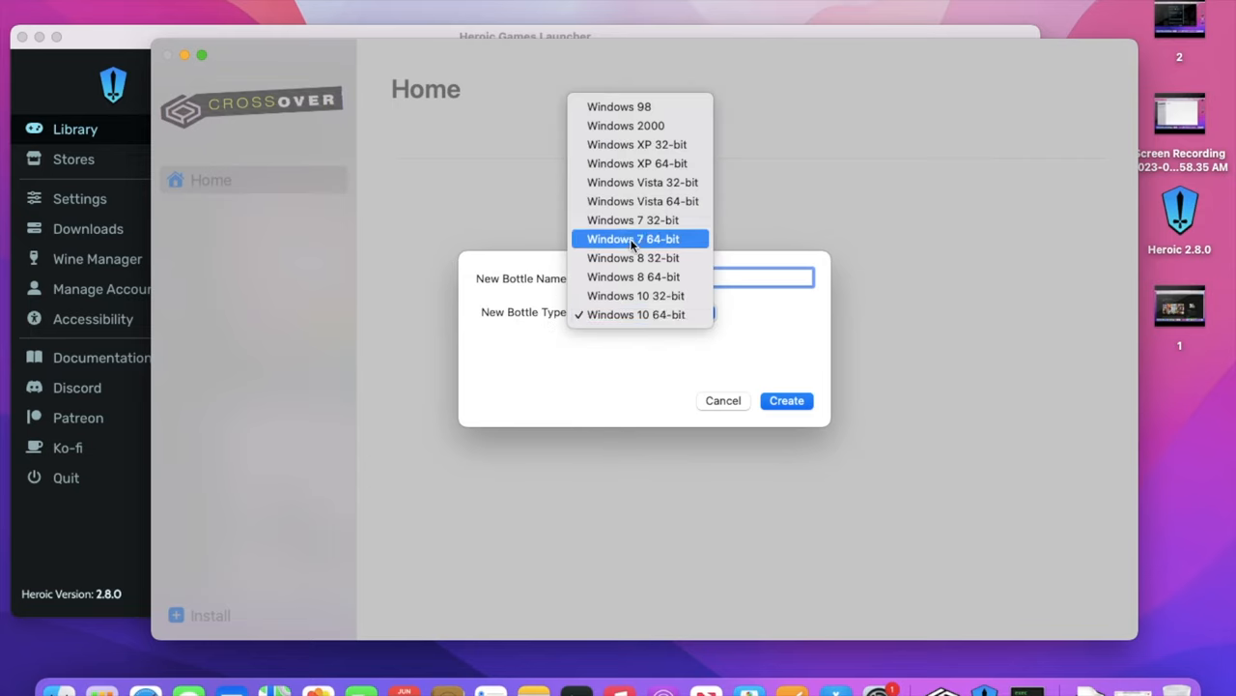
pyautogui.click(635, 239)
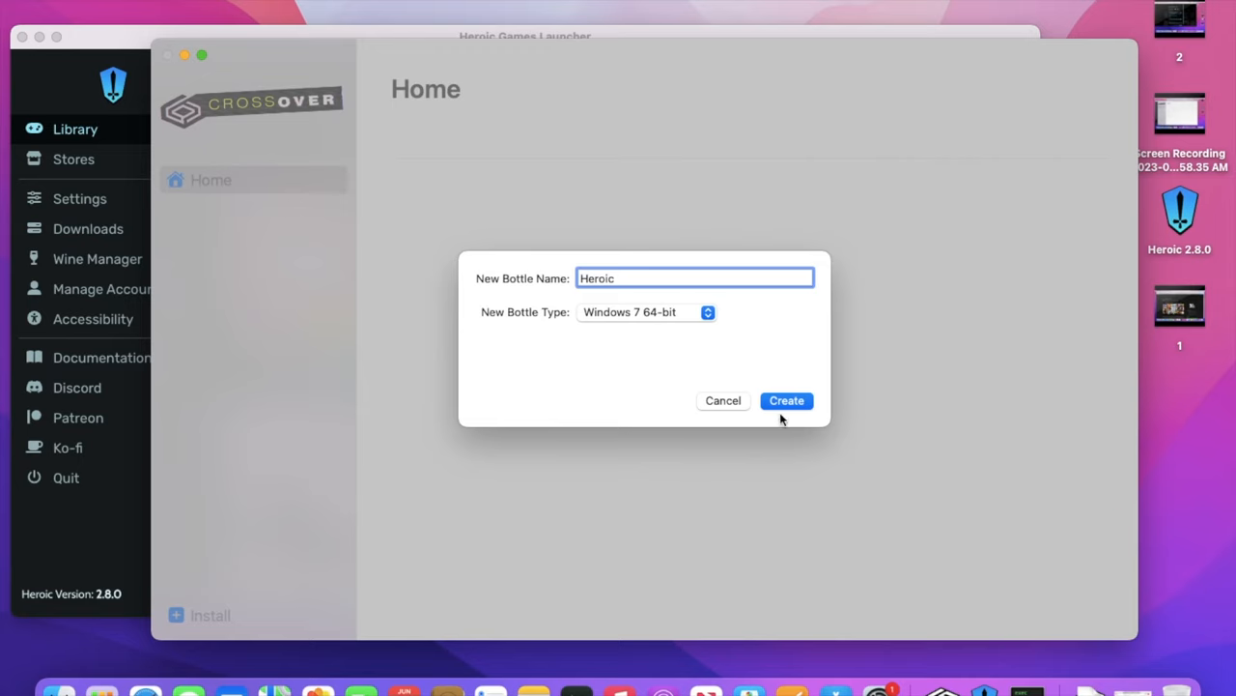
pyautogui.click(786, 400)
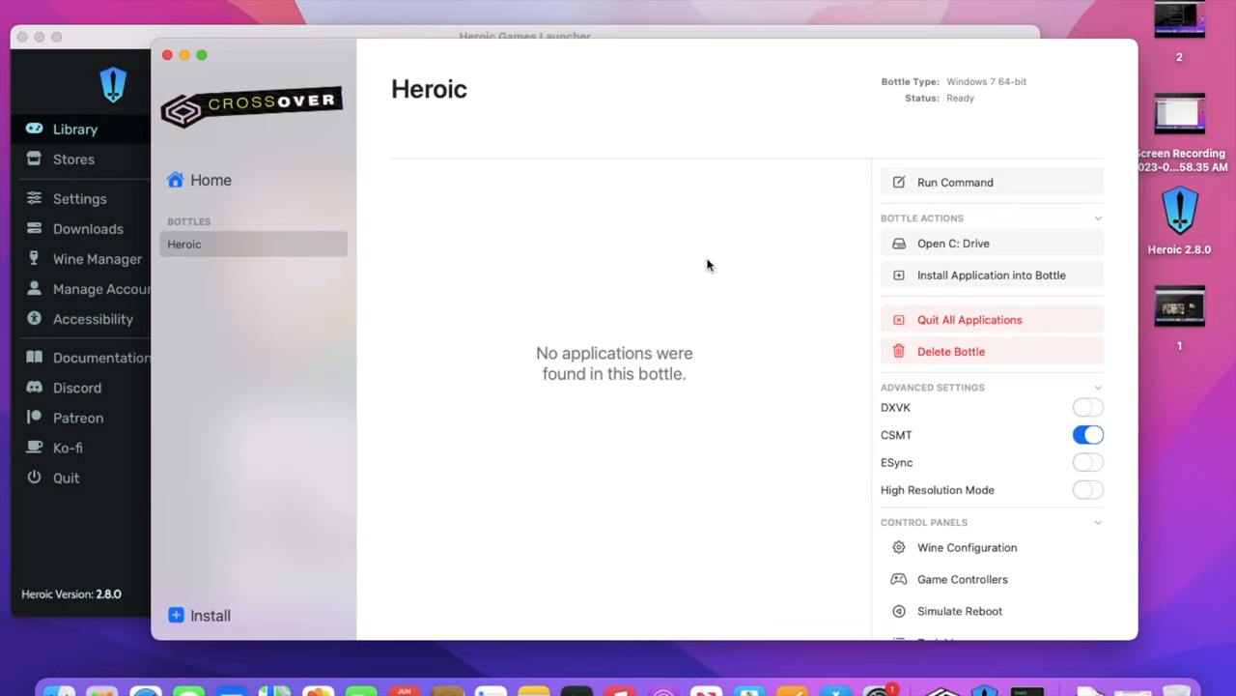
pyautogui.moveTo(980, 280)
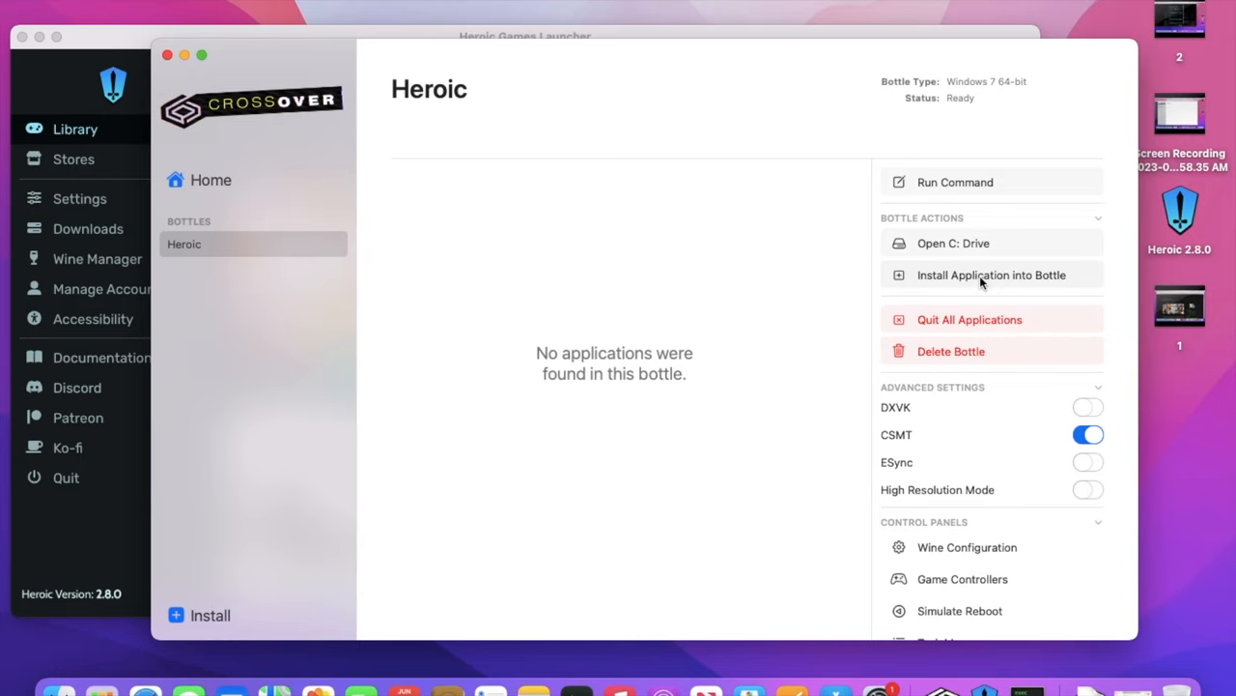
# - Install Rockstar Games Launcher into the Heroic bottle, skipping extra options and accepting the license
pyautogui.click(991, 275)
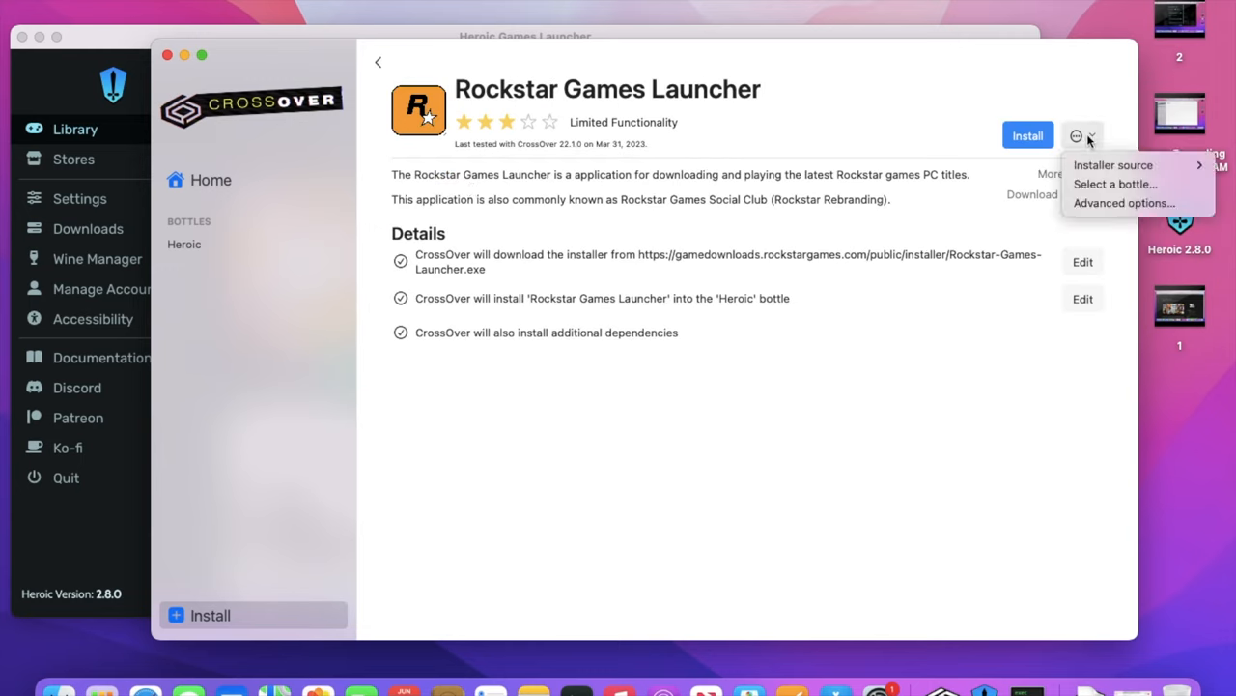
pyautogui.click(1084, 135)
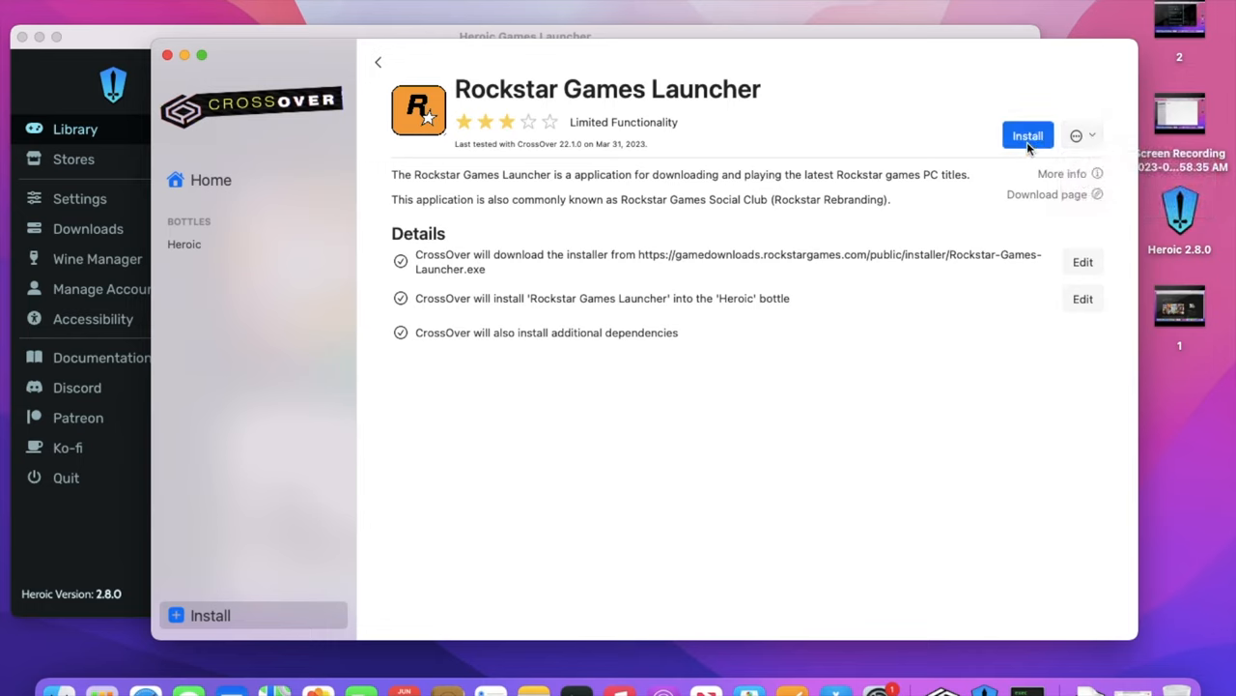
pyautogui.moveTo(913, 187)
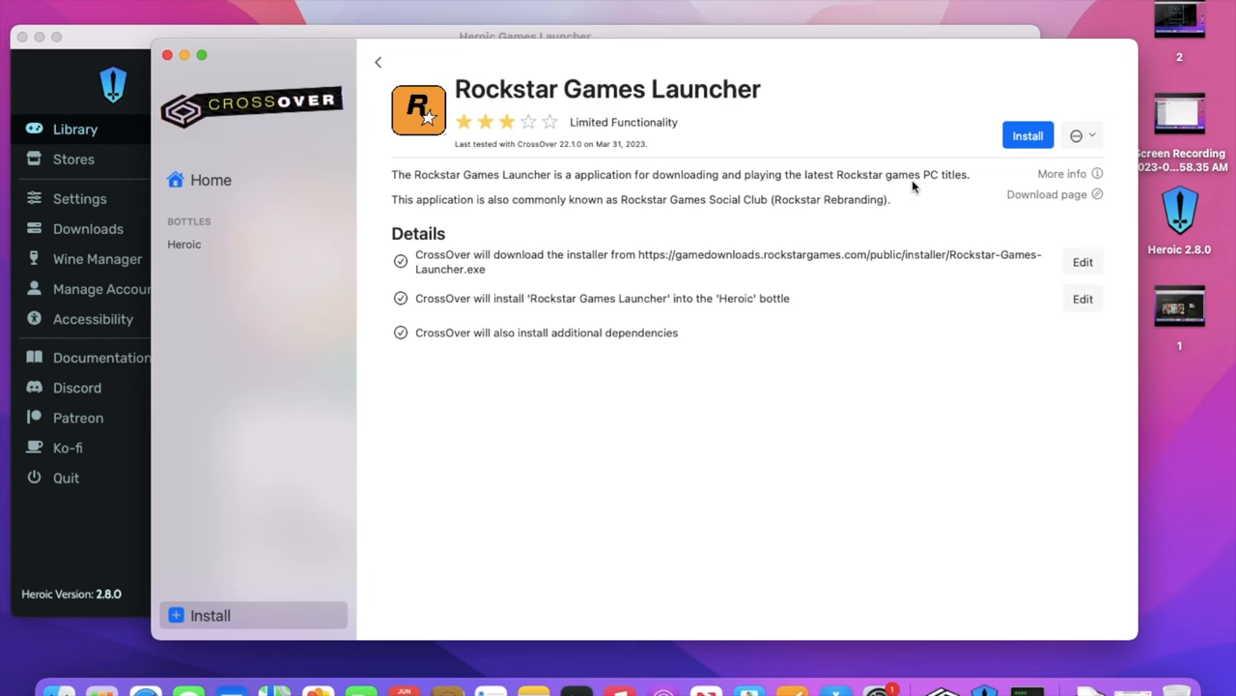
pyautogui.click(1028, 135)
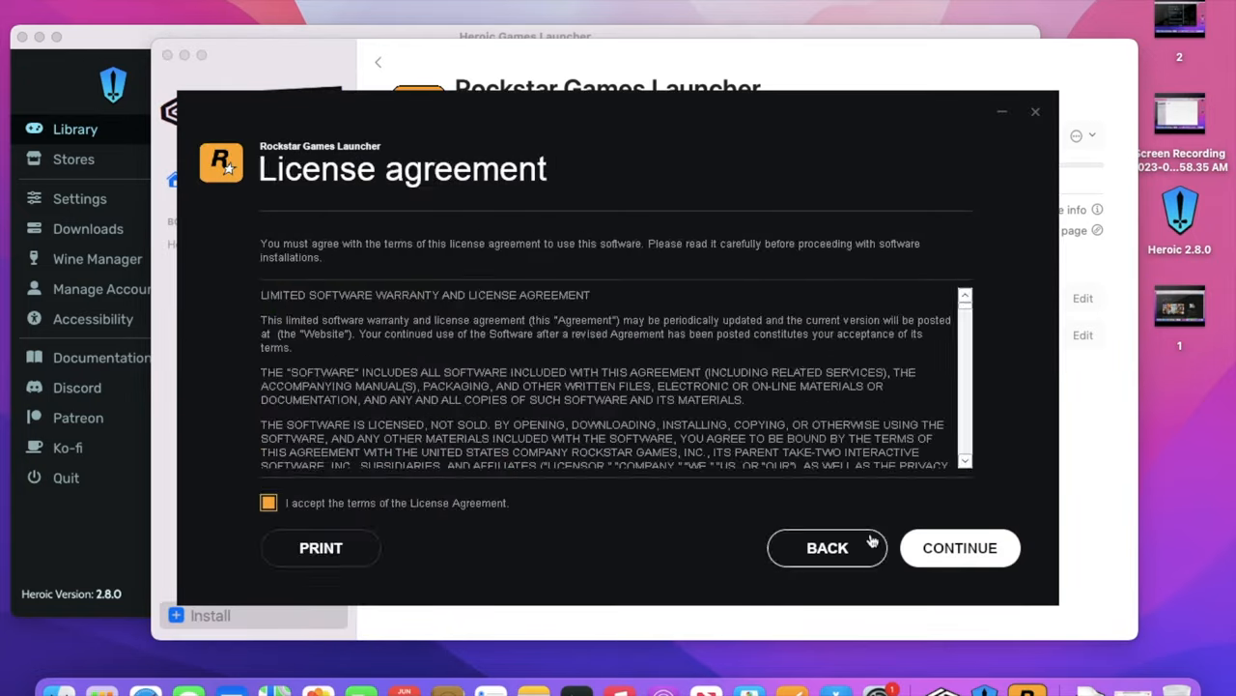
pyautogui.click(959, 548)
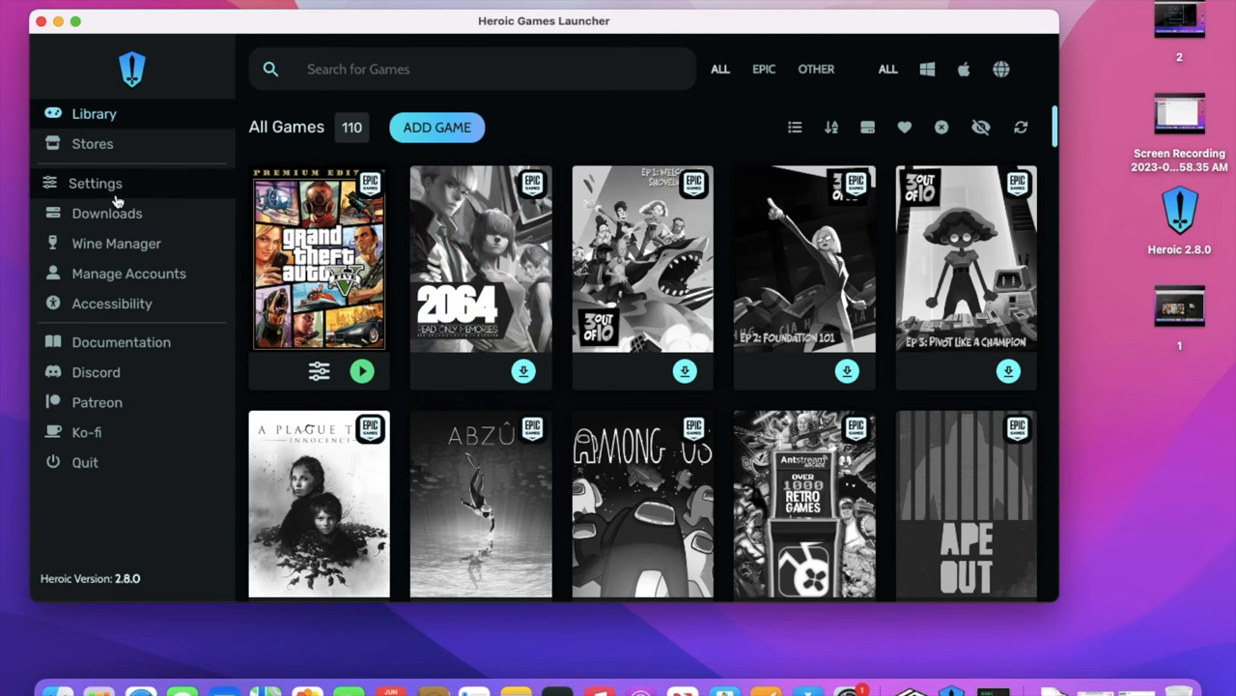
# - In Settings > Game Defaults, check the Wine versions and keep CrossOver - 22.1.1
pyautogui.click(94, 183)
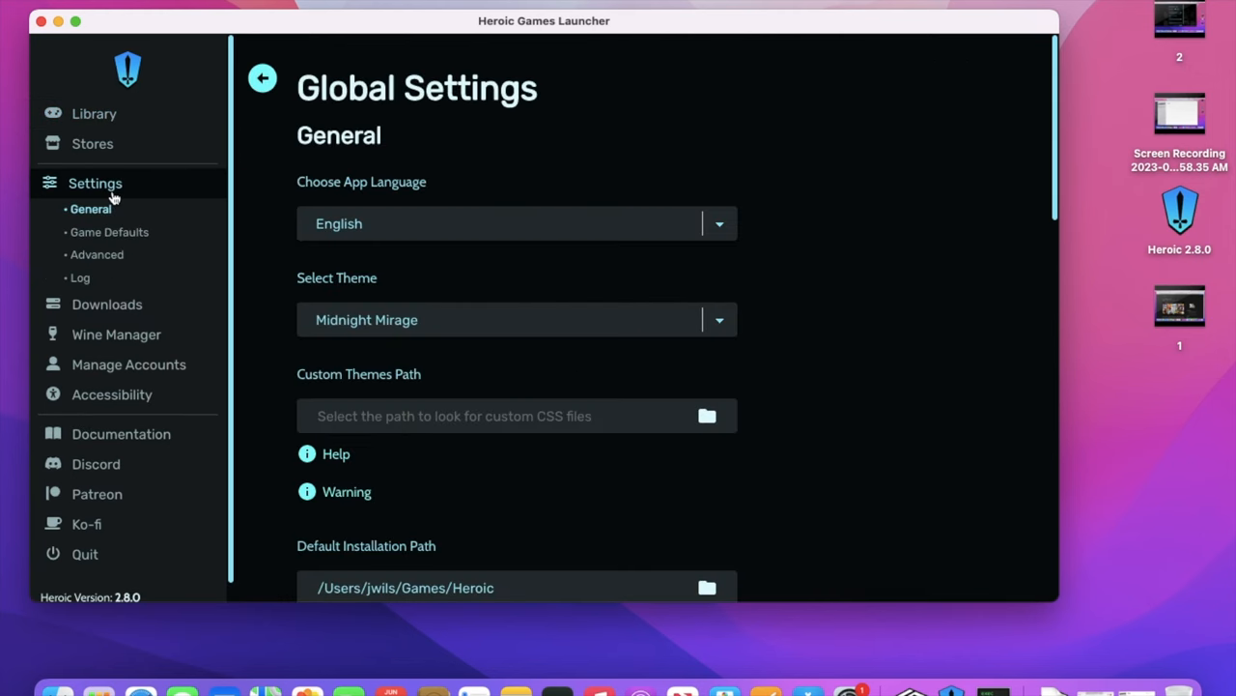
pyautogui.click(109, 232)
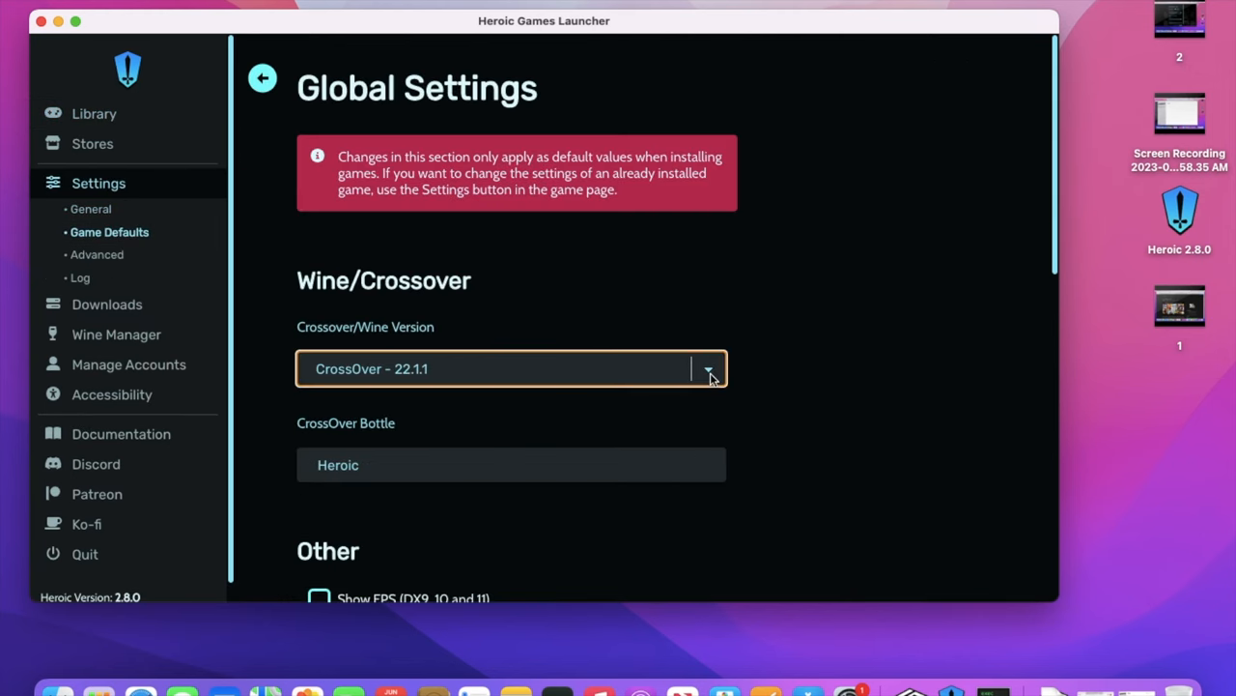
pyautogui.click(708, 368)
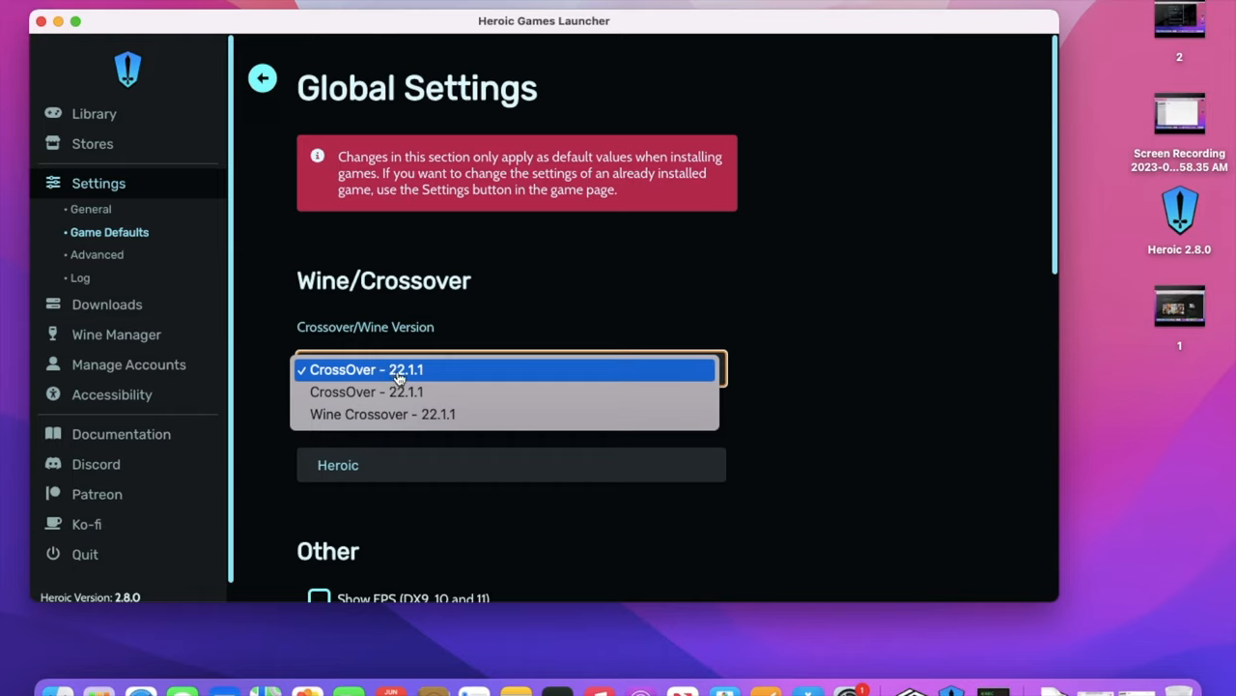
pyautogui.moveTo(415, 413)
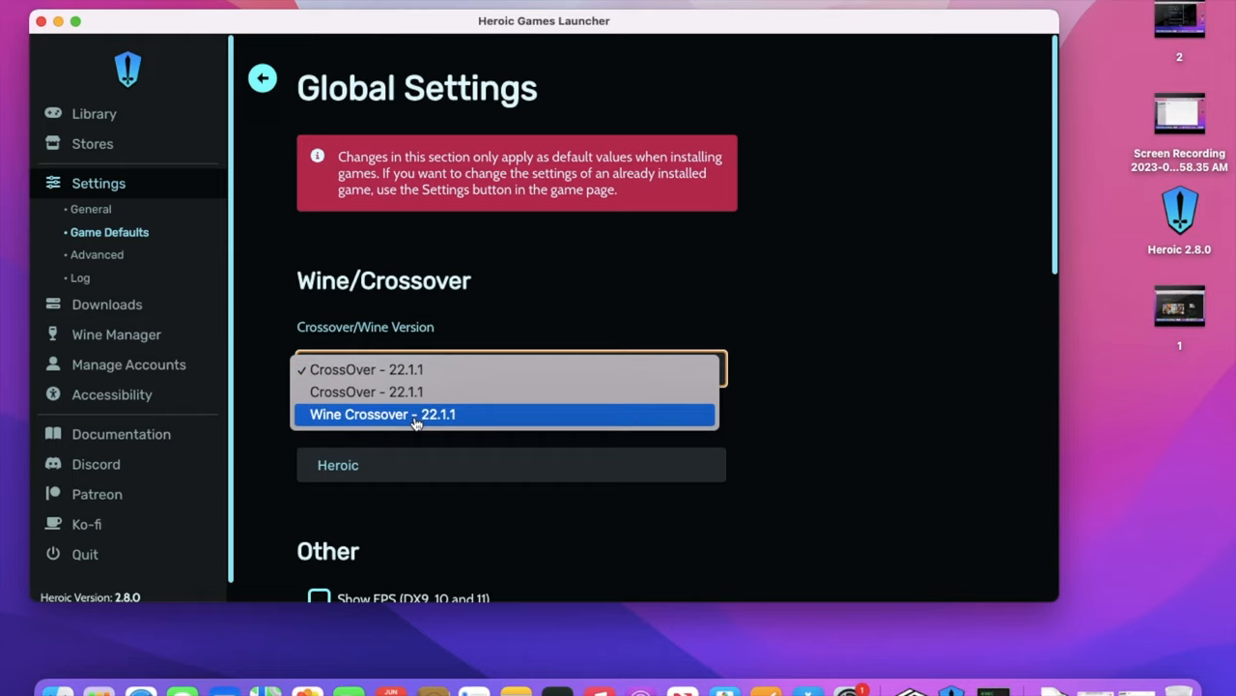
pyautogui.moveTo(417, 426)
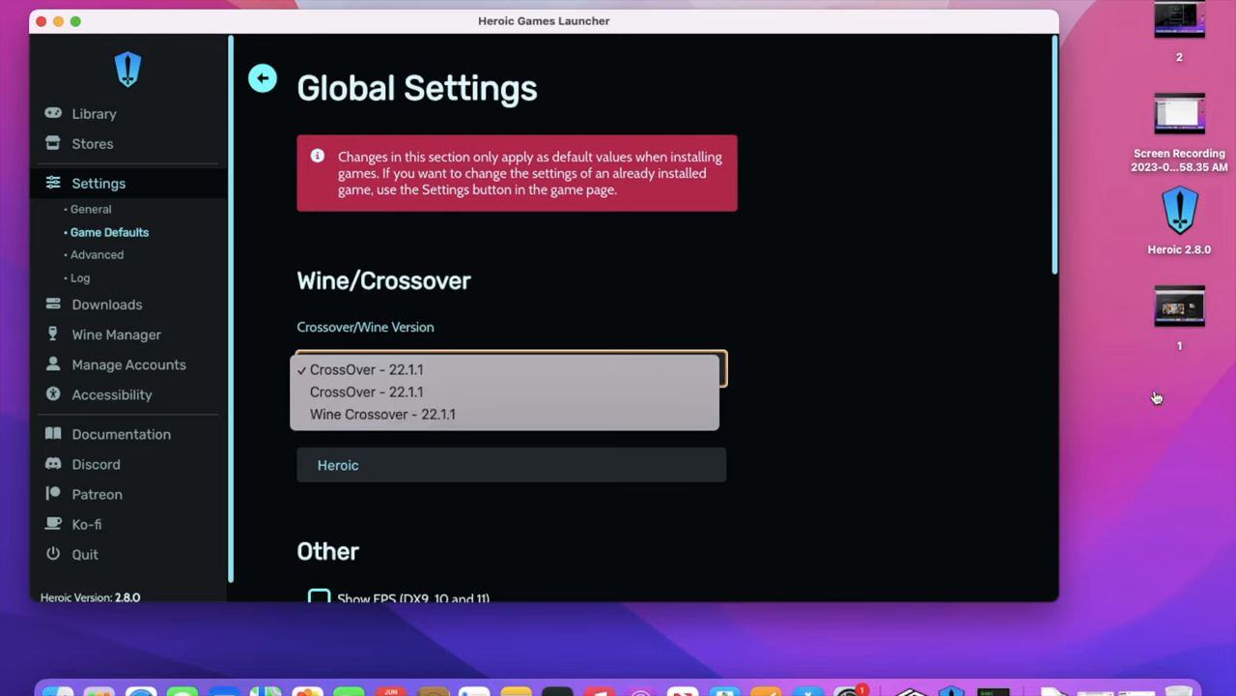
pyautogui.click(366, 369)
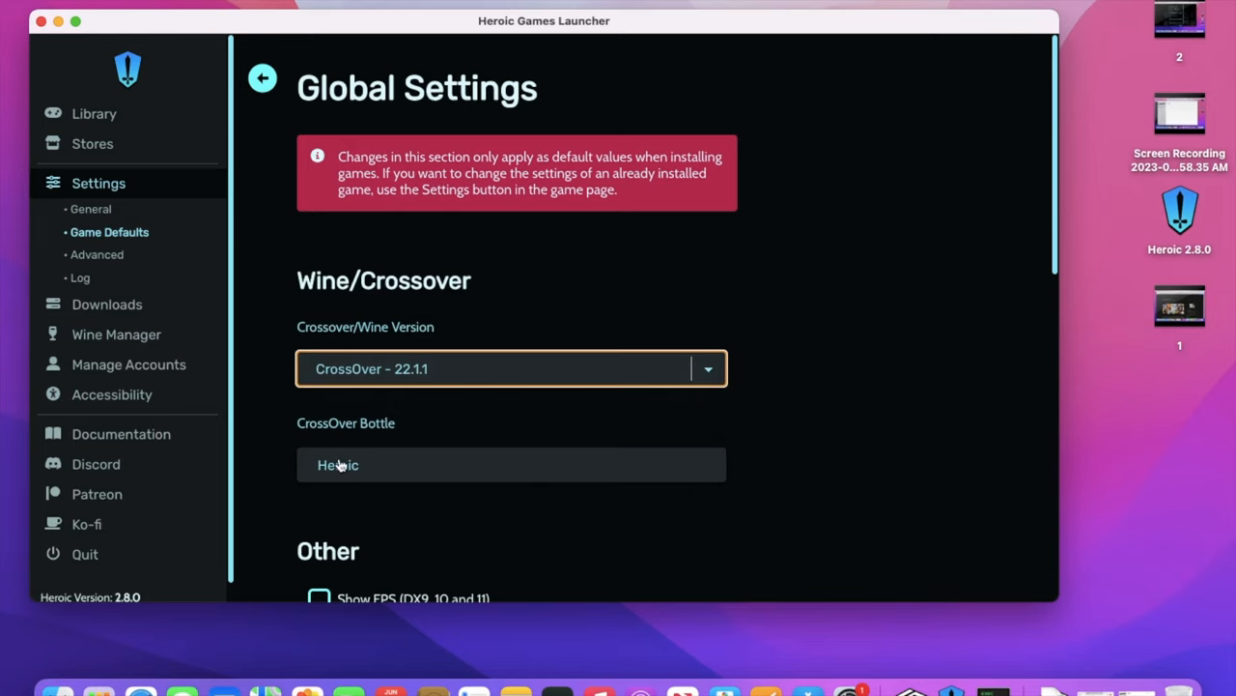
pyautogui.click(511, 369)
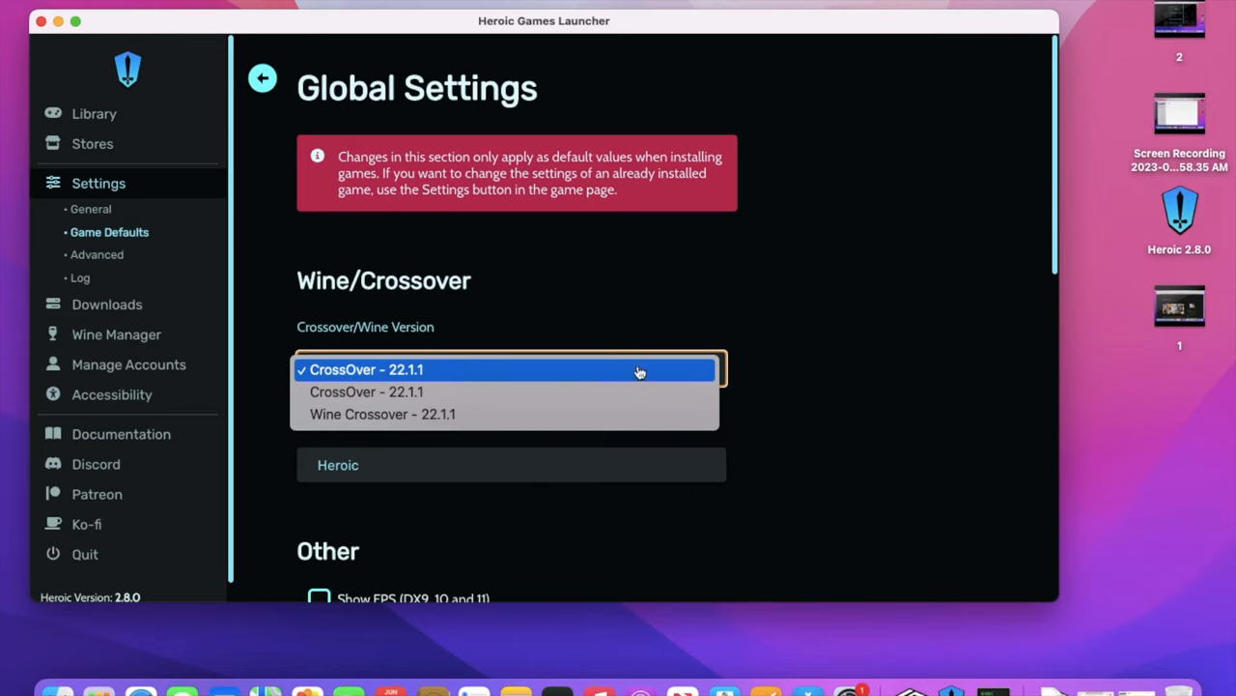
pyautogui.click(366, 369)
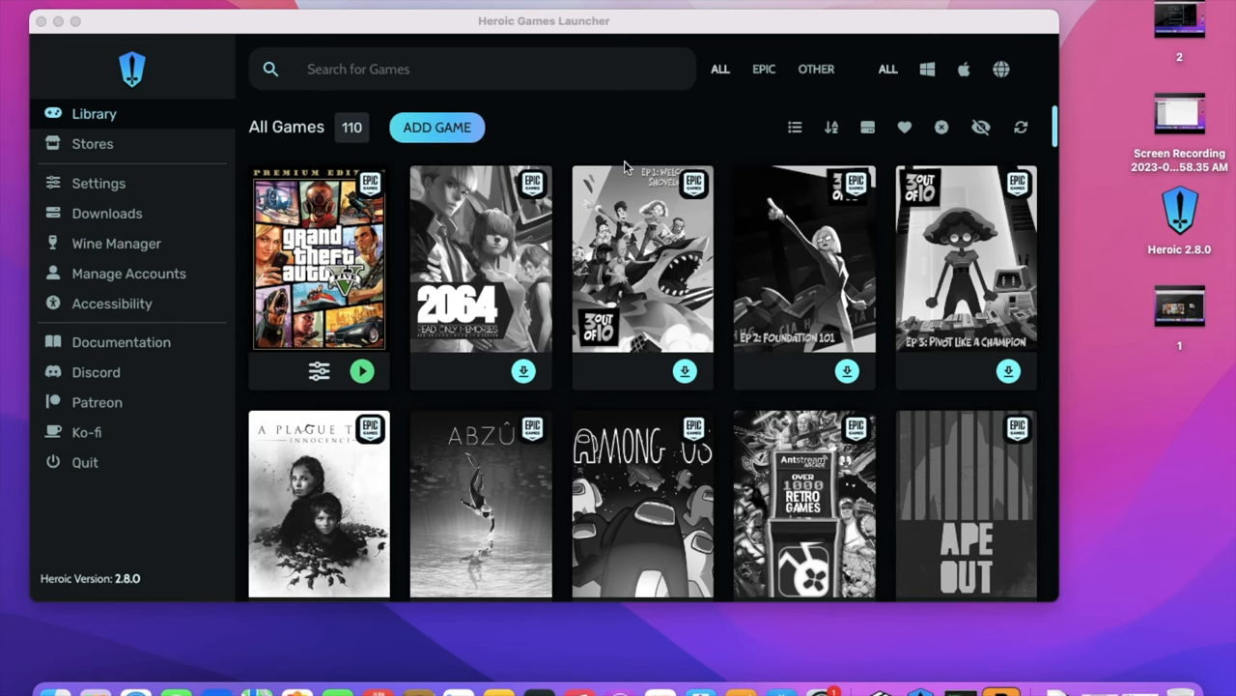
# - Start Grand Theft Auto V with the green play button on its library tile
pyautogui.click(362, 370)
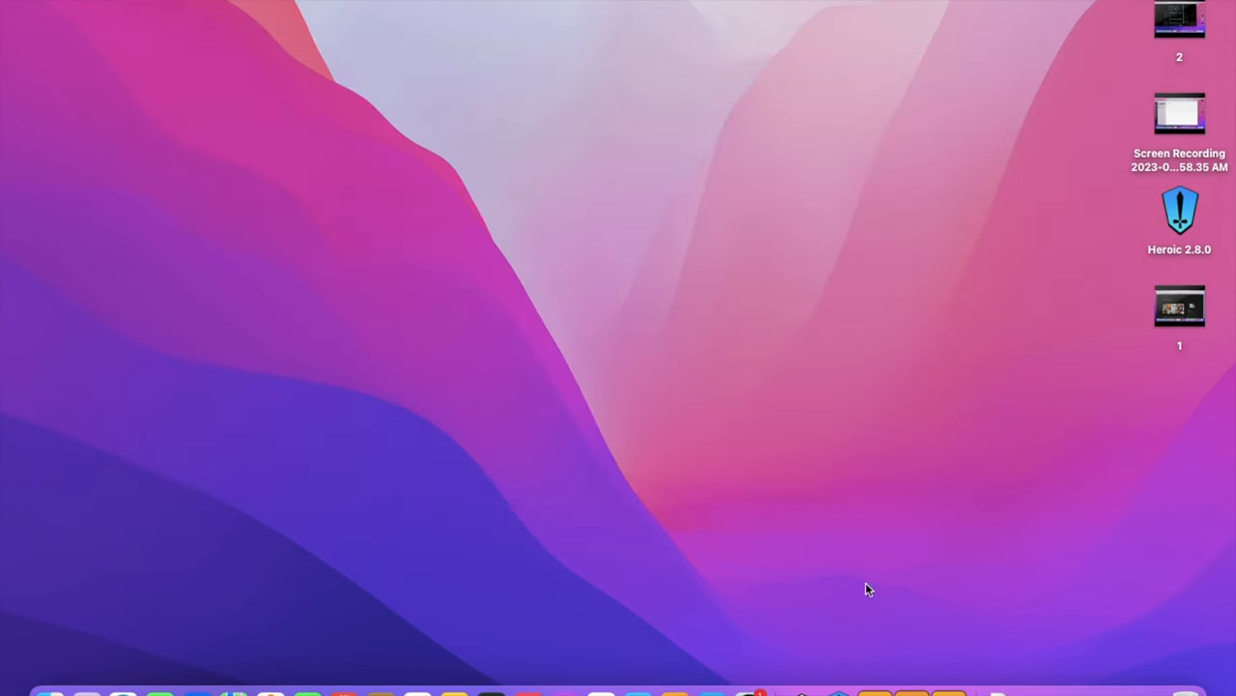
pyautogui.moveTo(838, 691)
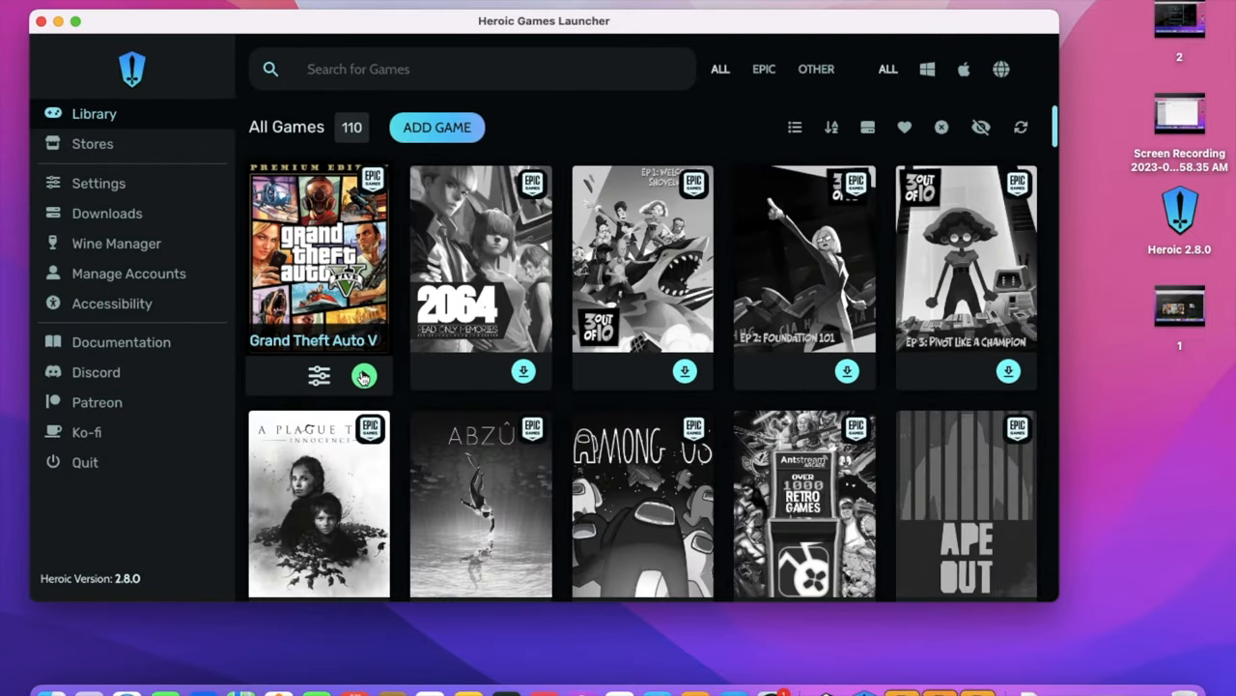
pyautogui.click(364, 374)
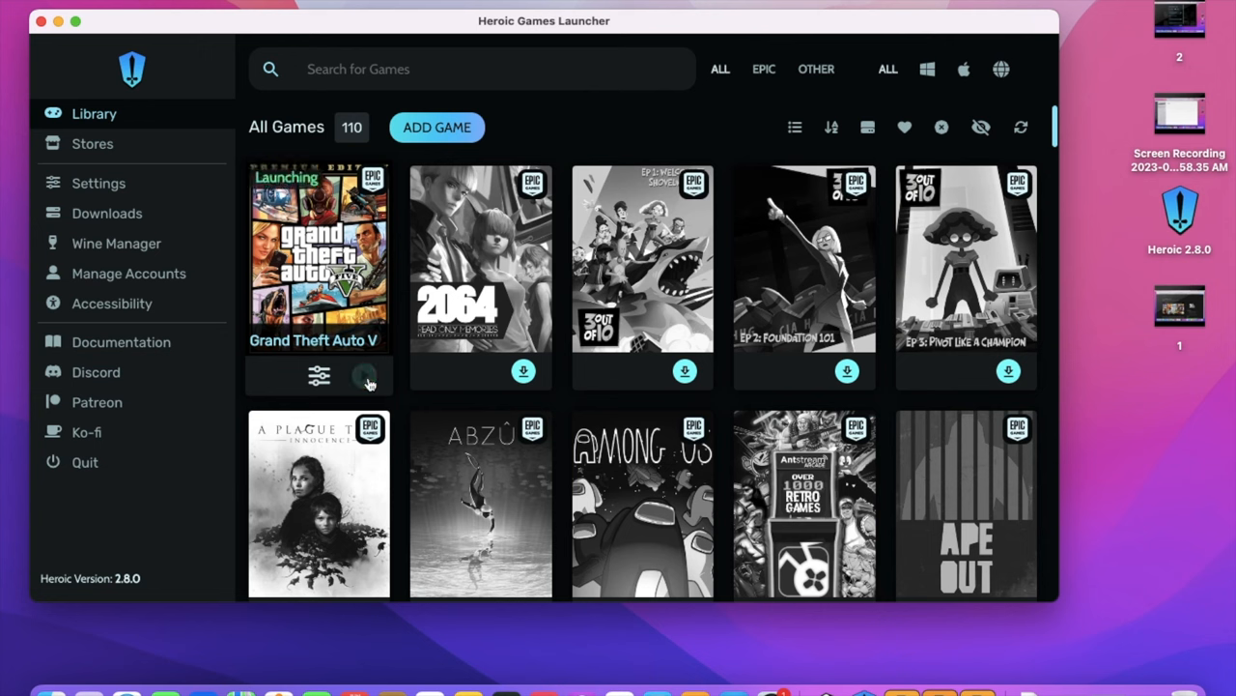